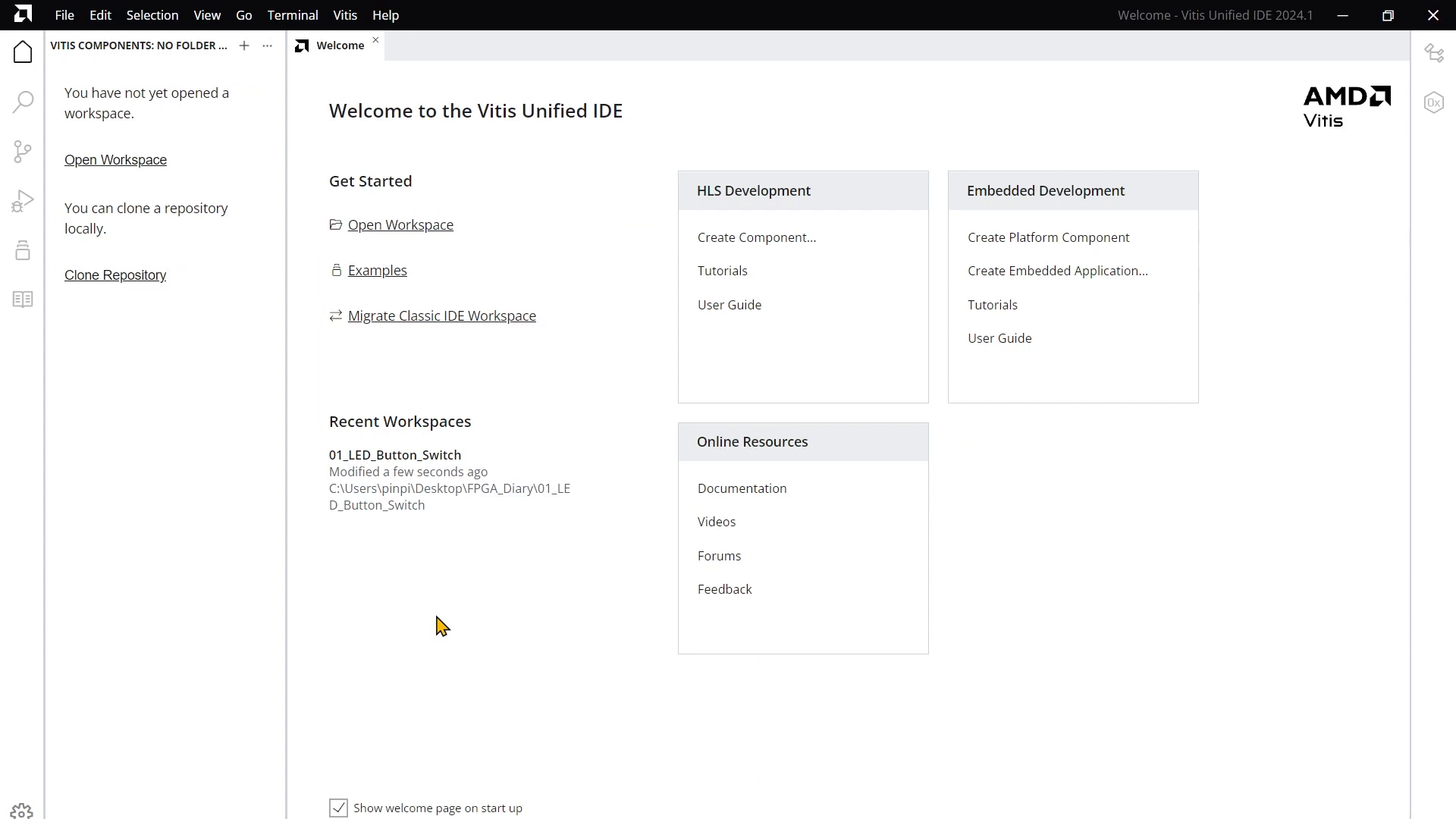
mouse_move(36, 29)
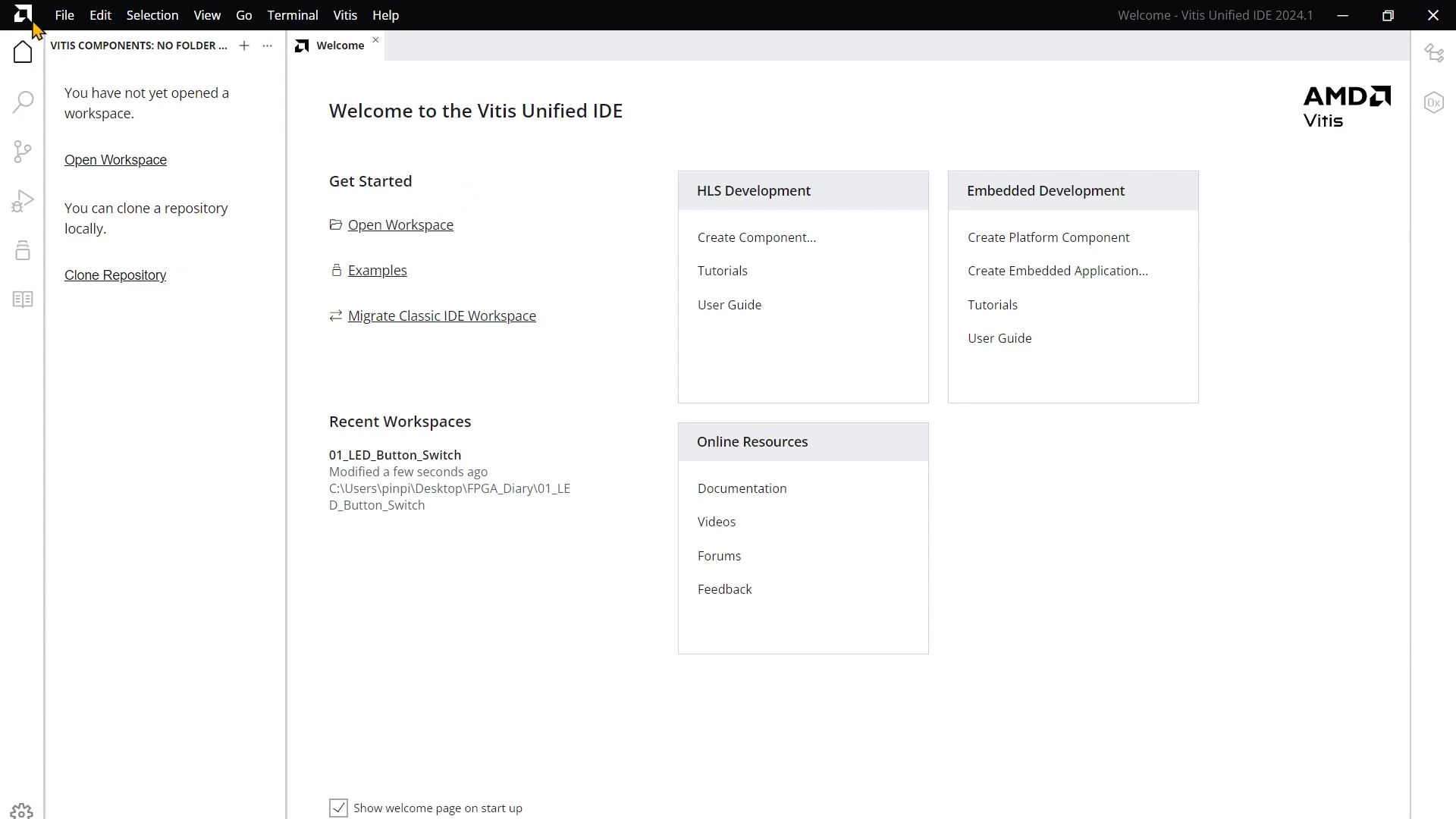
Show the New Component submenu from the File menu
click(64, 15)
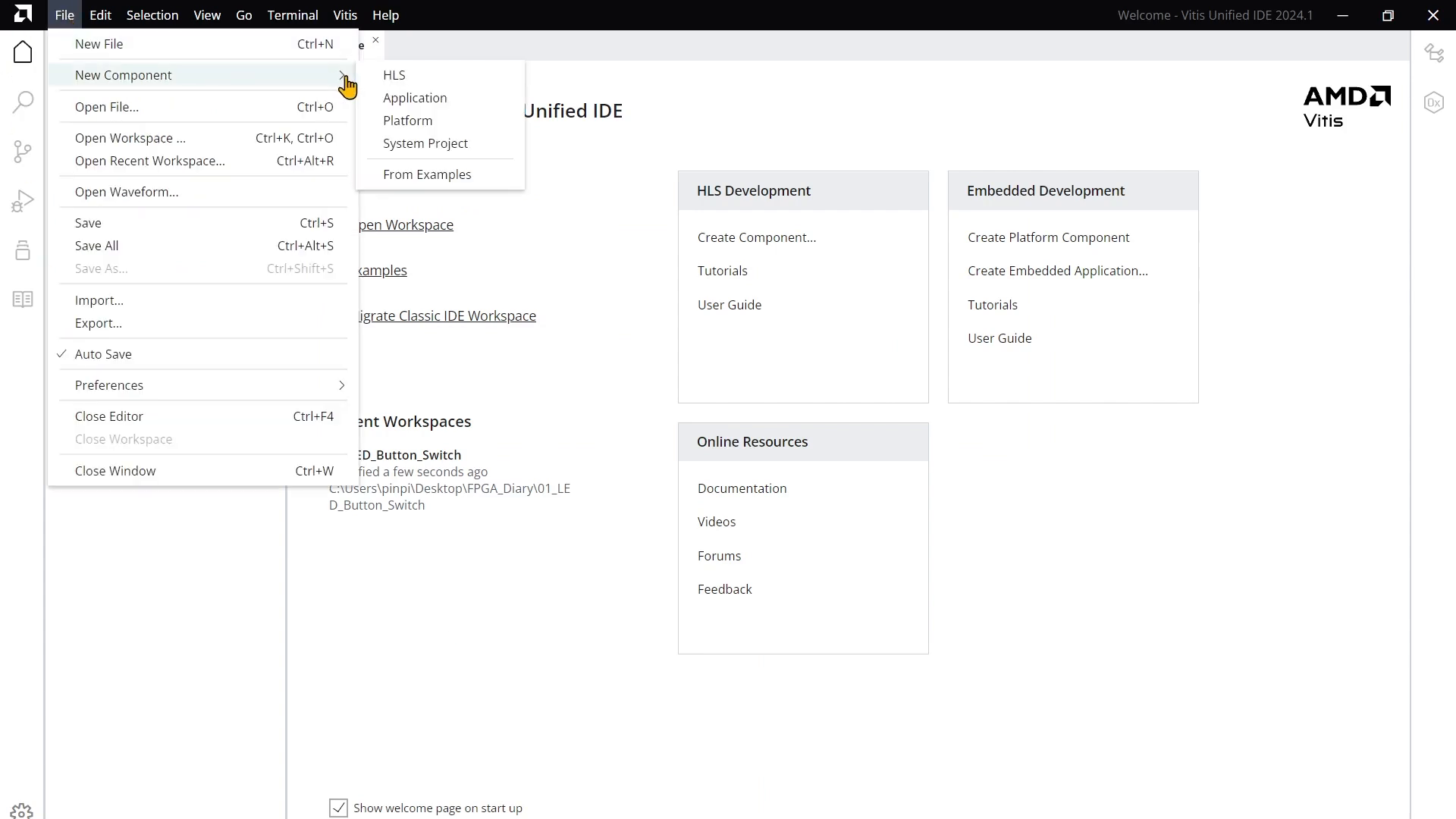
Start a platform component named platform and select the project's exported XSA hardware design
click(408, 121)
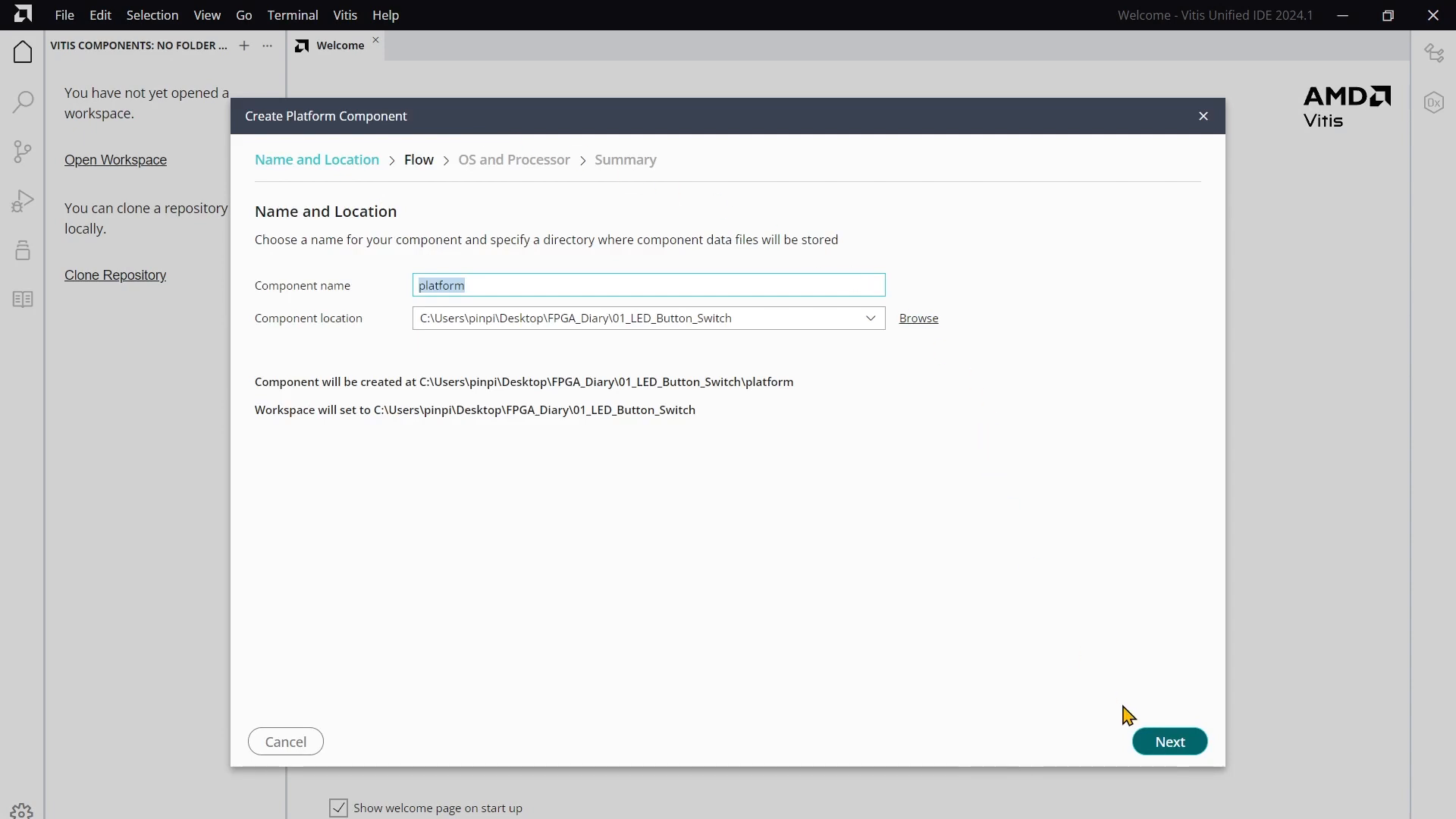
click(1170, 740)
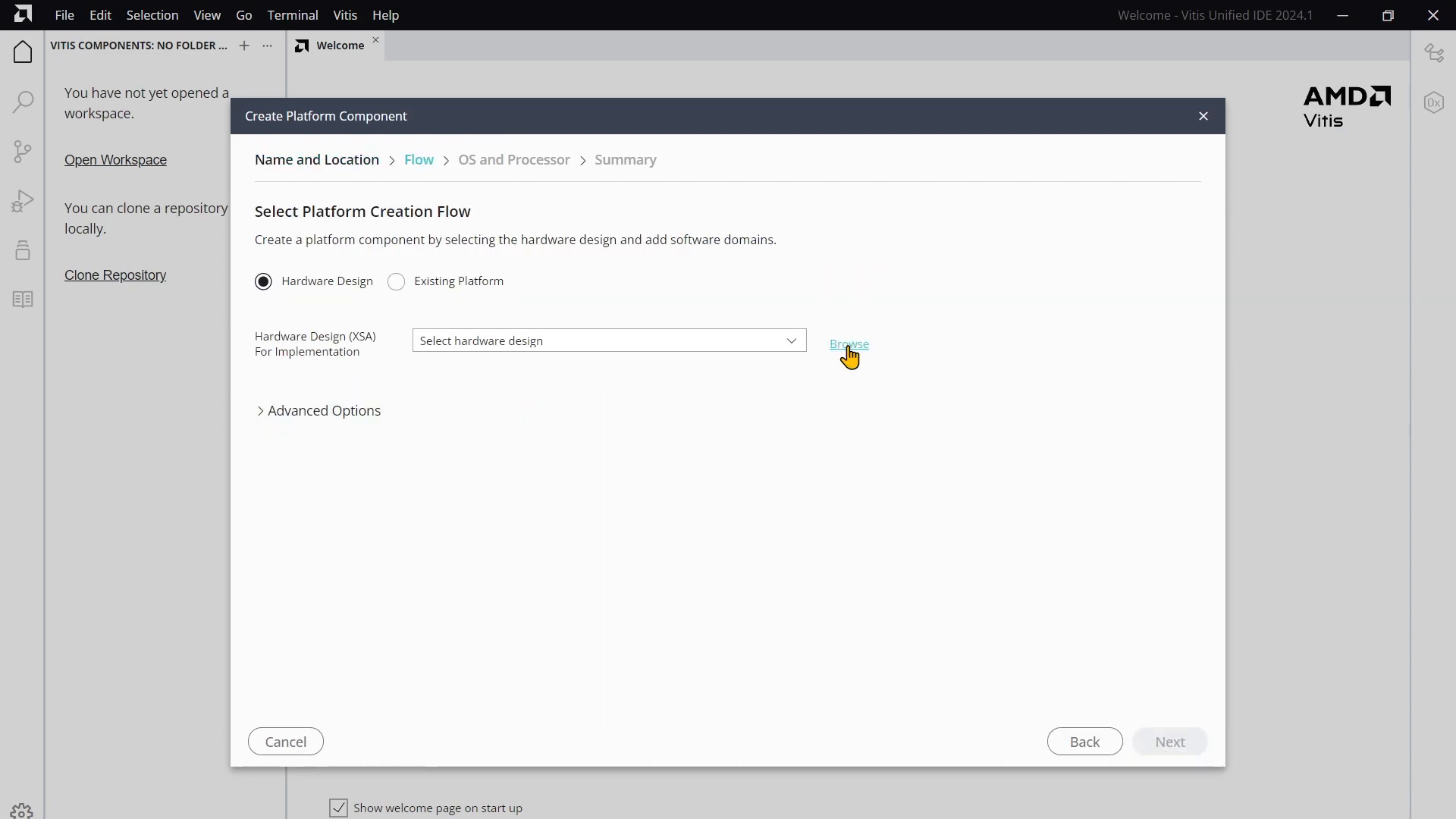
click(850, 344)
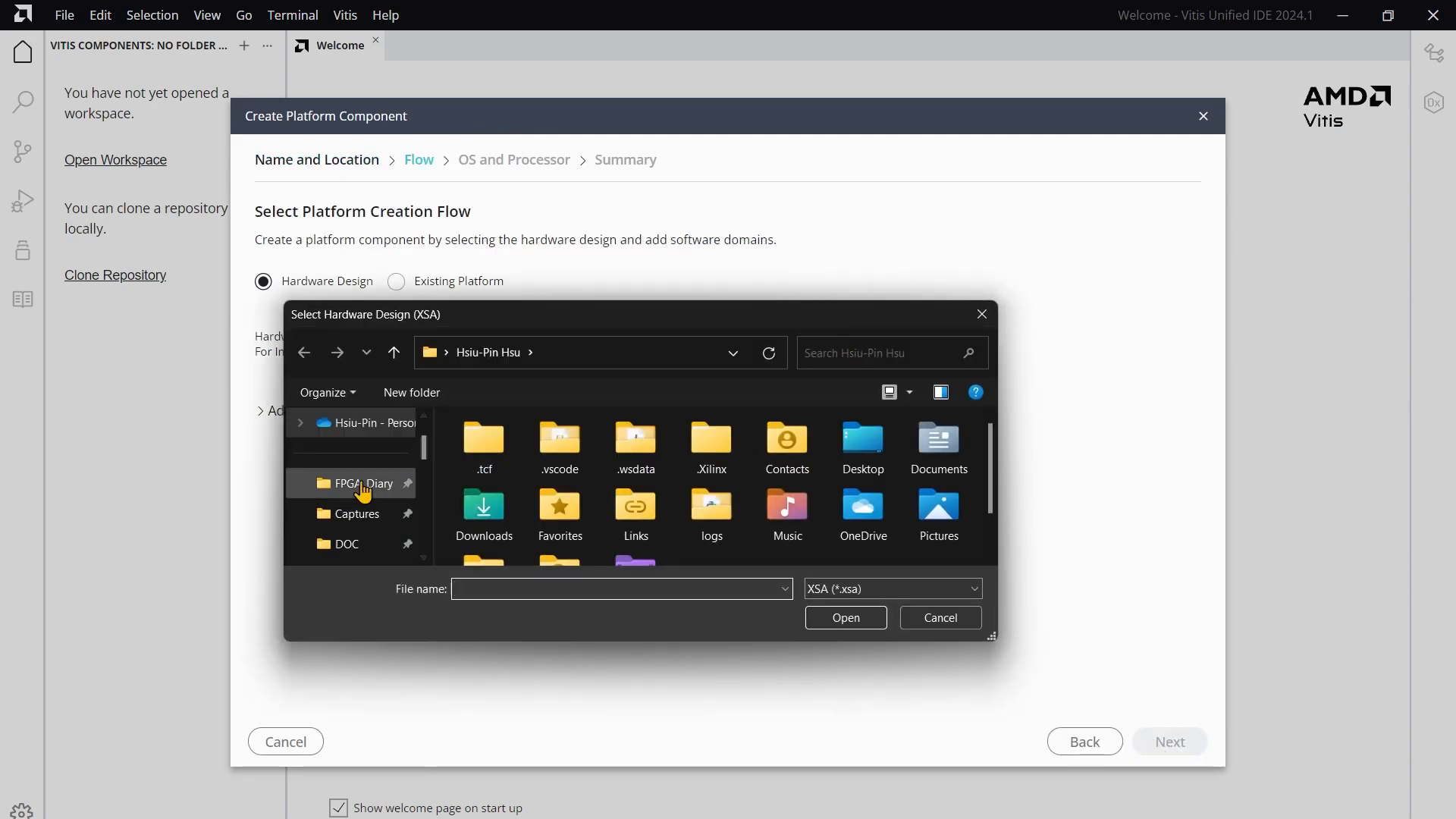
double_click(364, 484)
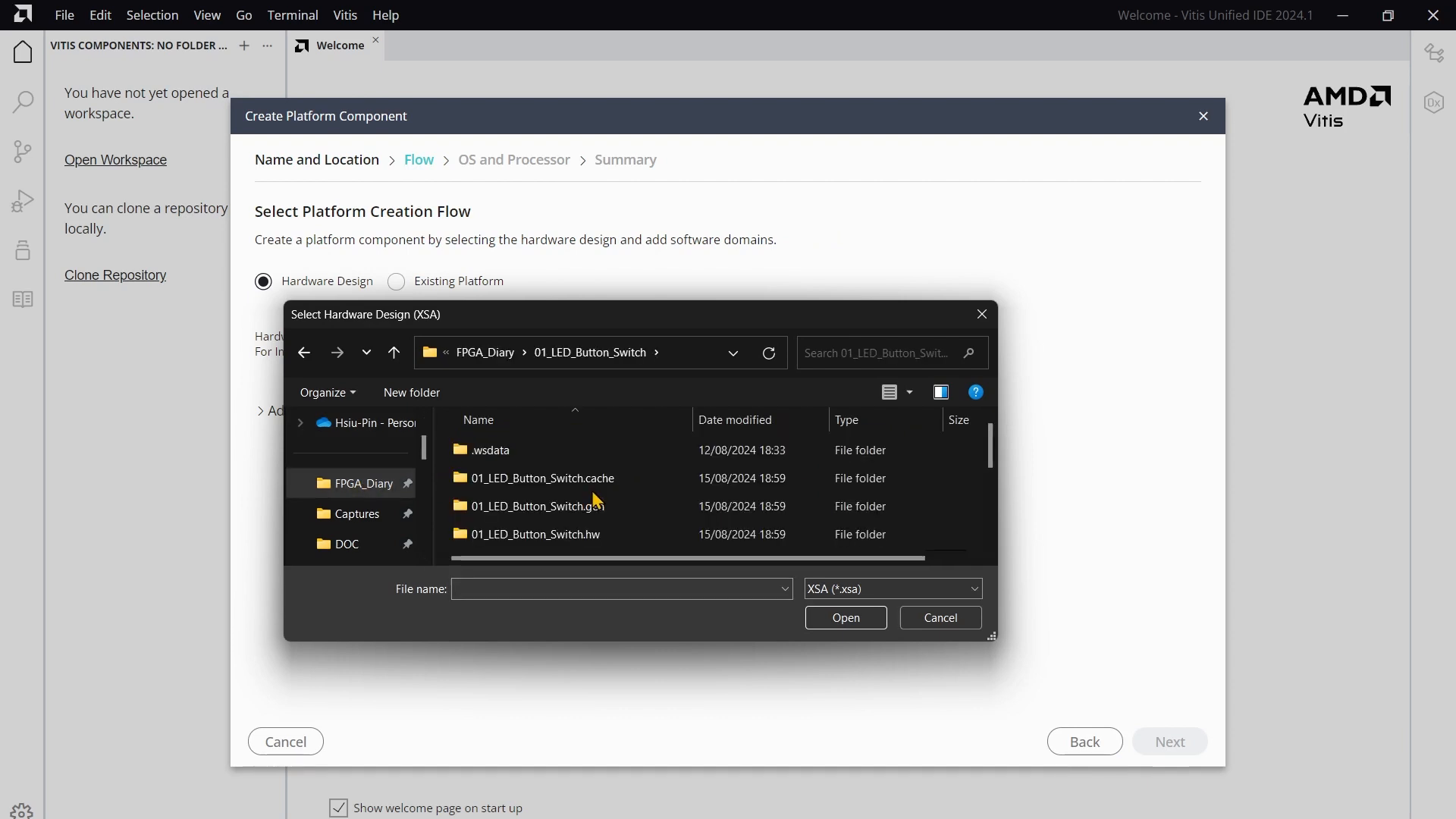
click(847, 618)
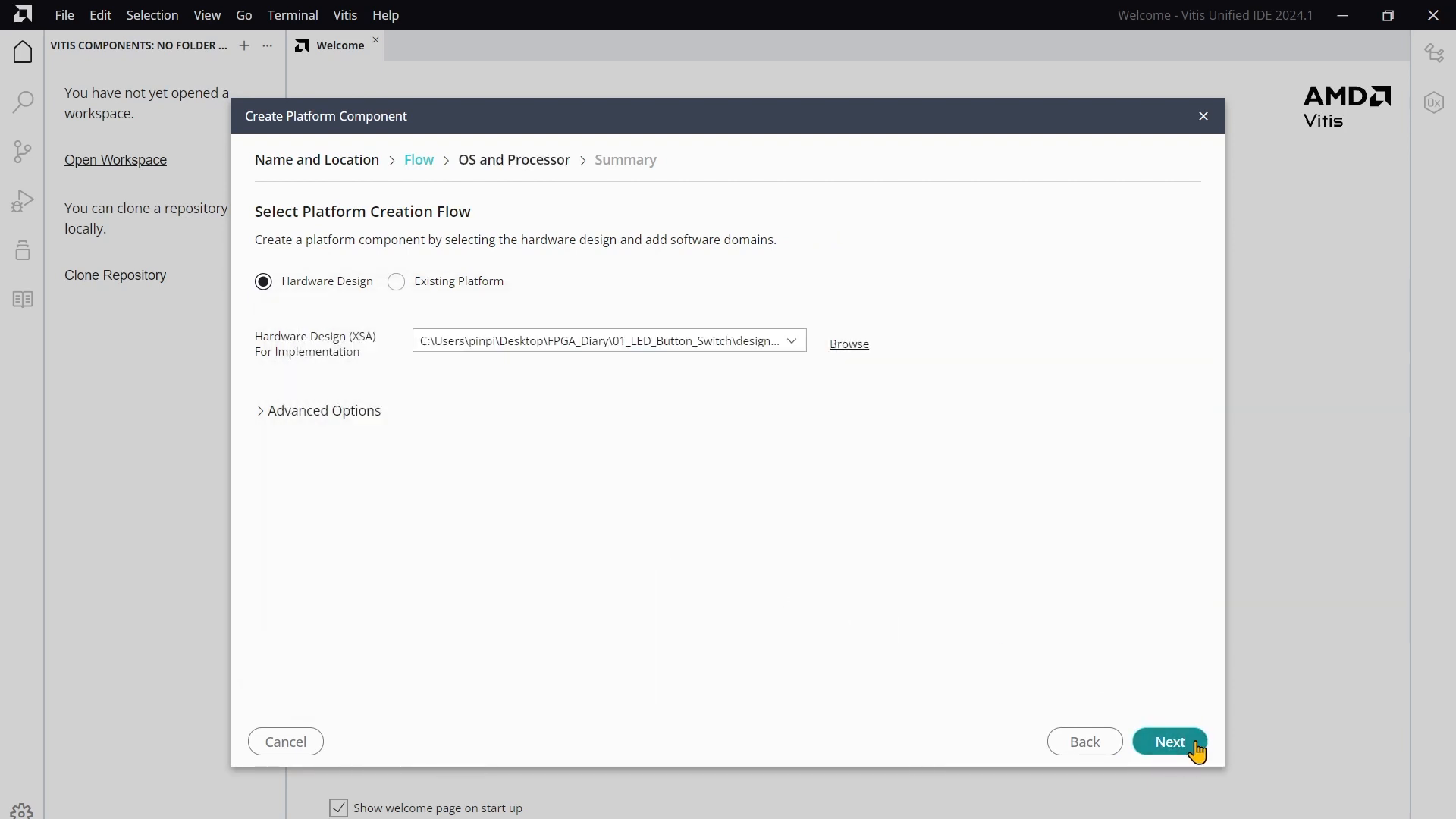
Keep the standalone OS on microblaze_0 and reach the platform summary
click(1171, 742)
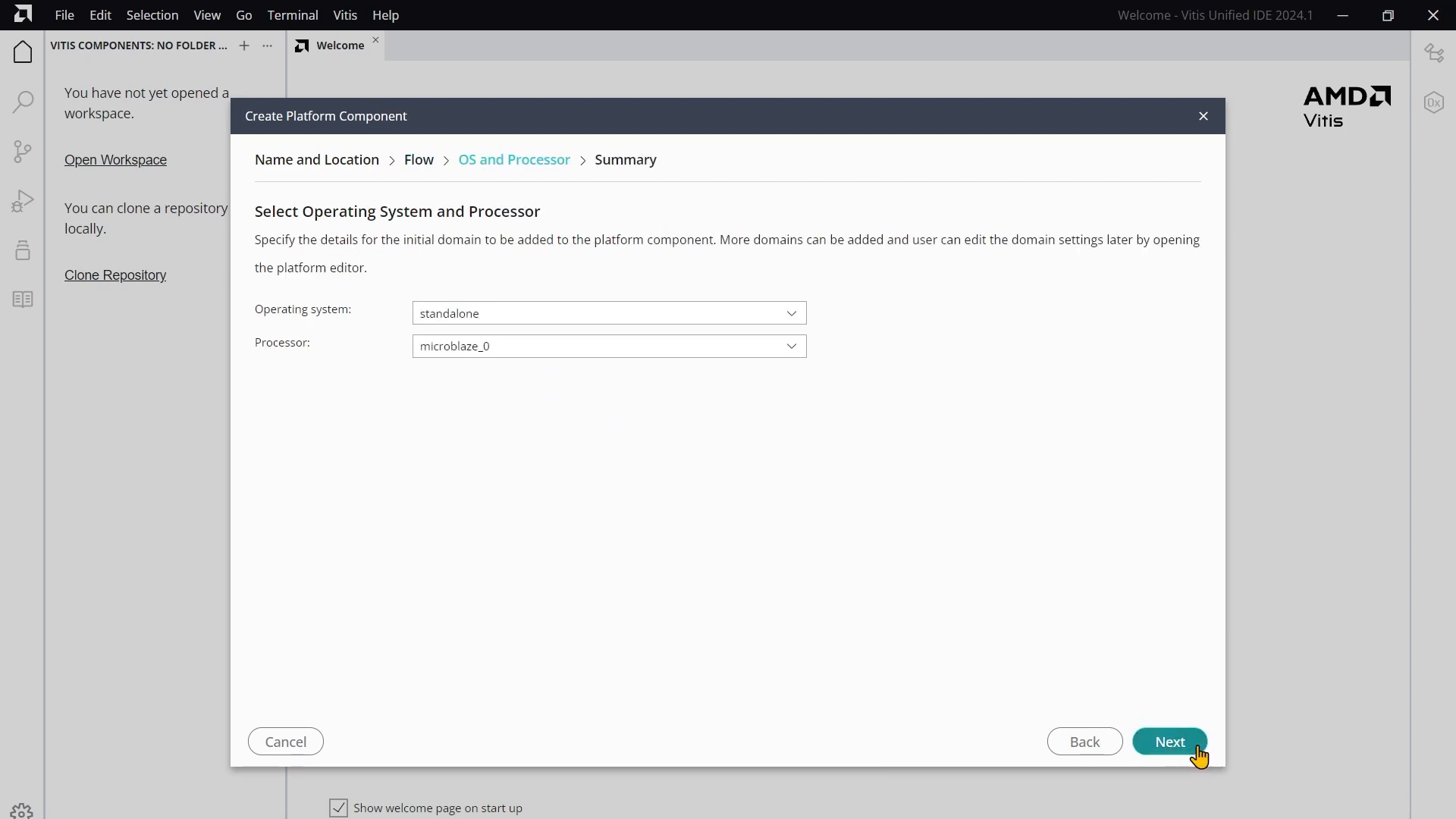
click(1169, 742)
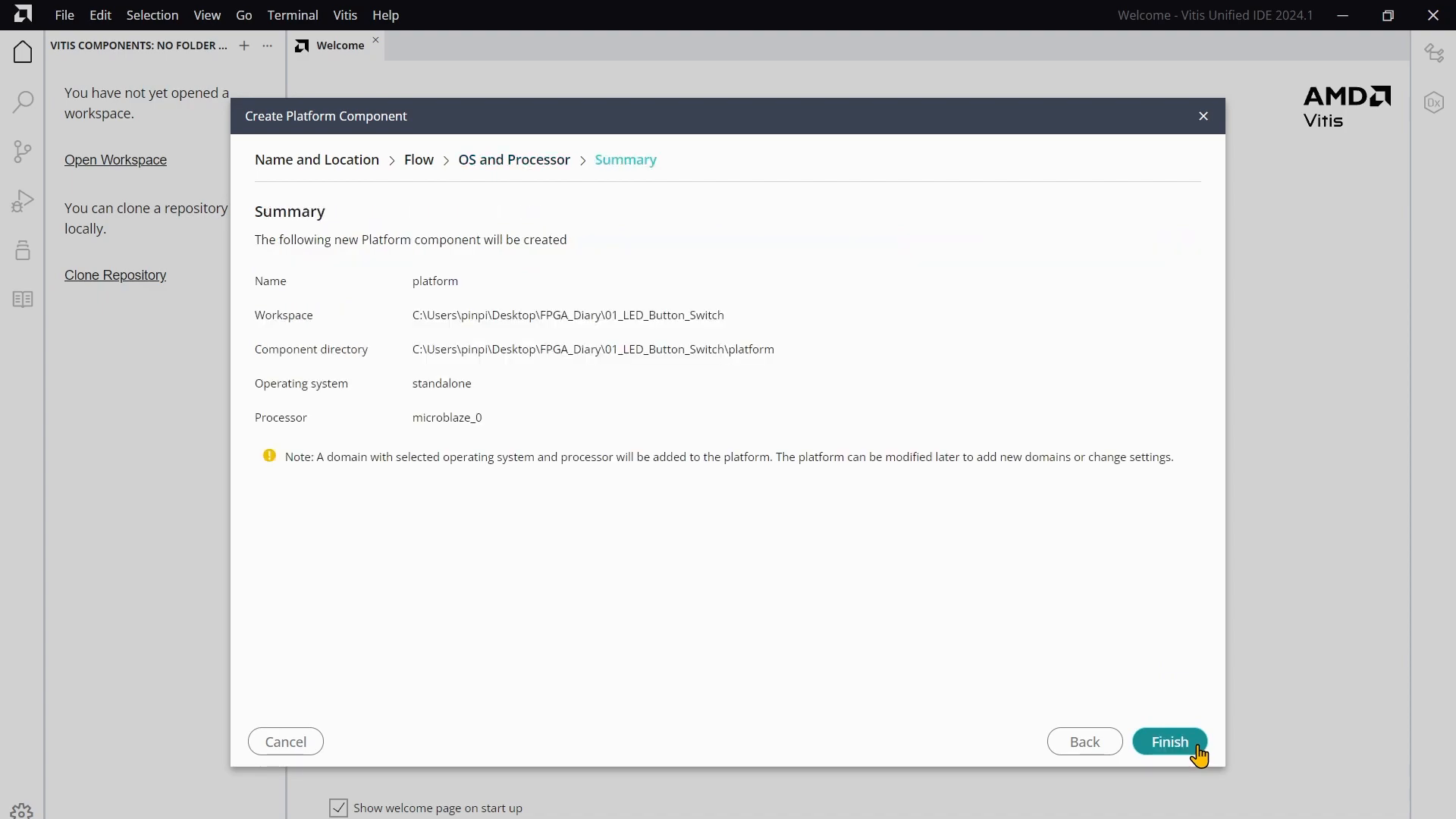
Finish creating the platform component and build it from the Flow panel
click(1171, 742)
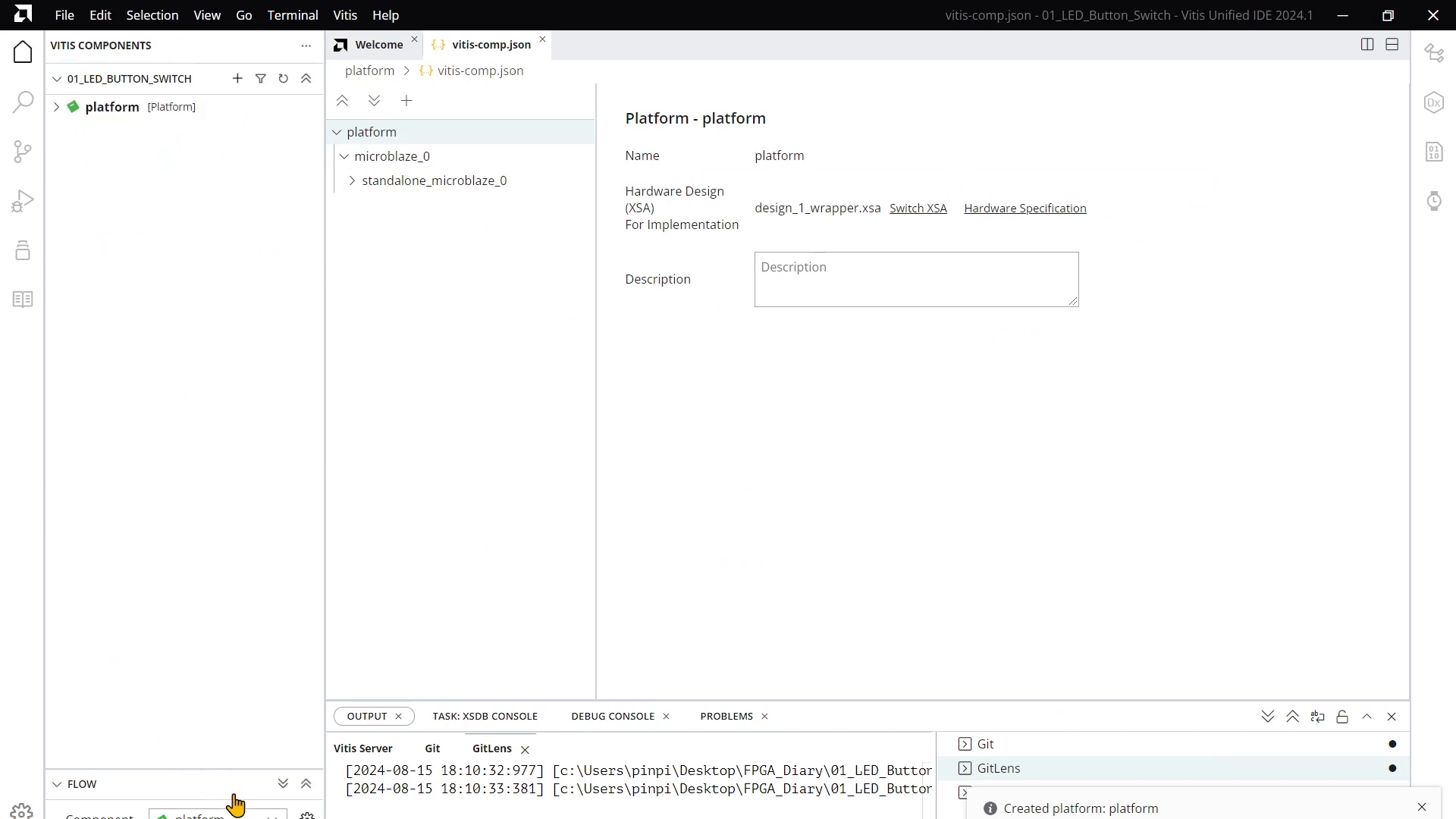
mouse_move(237, 773)
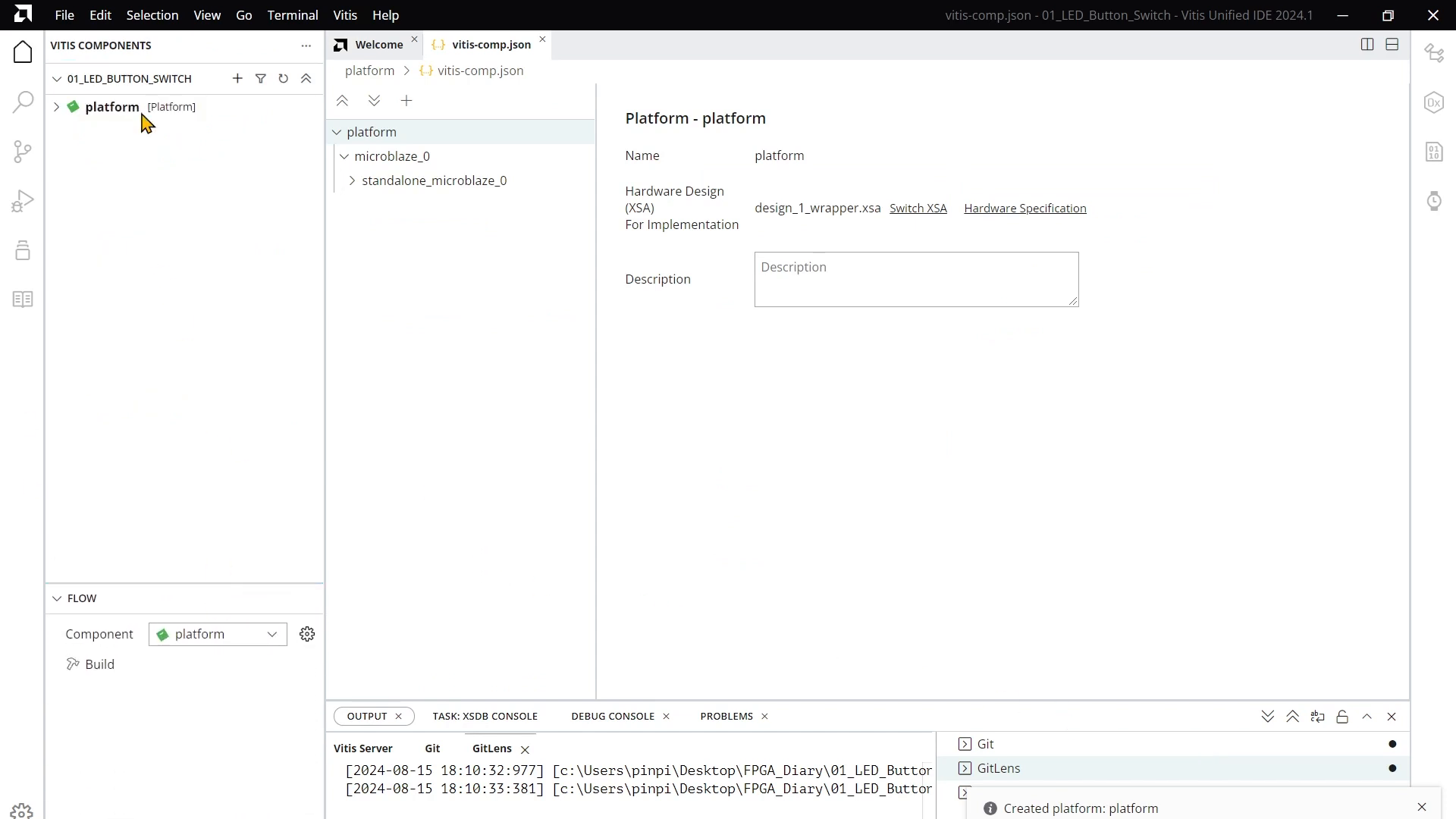
click(56, 106)
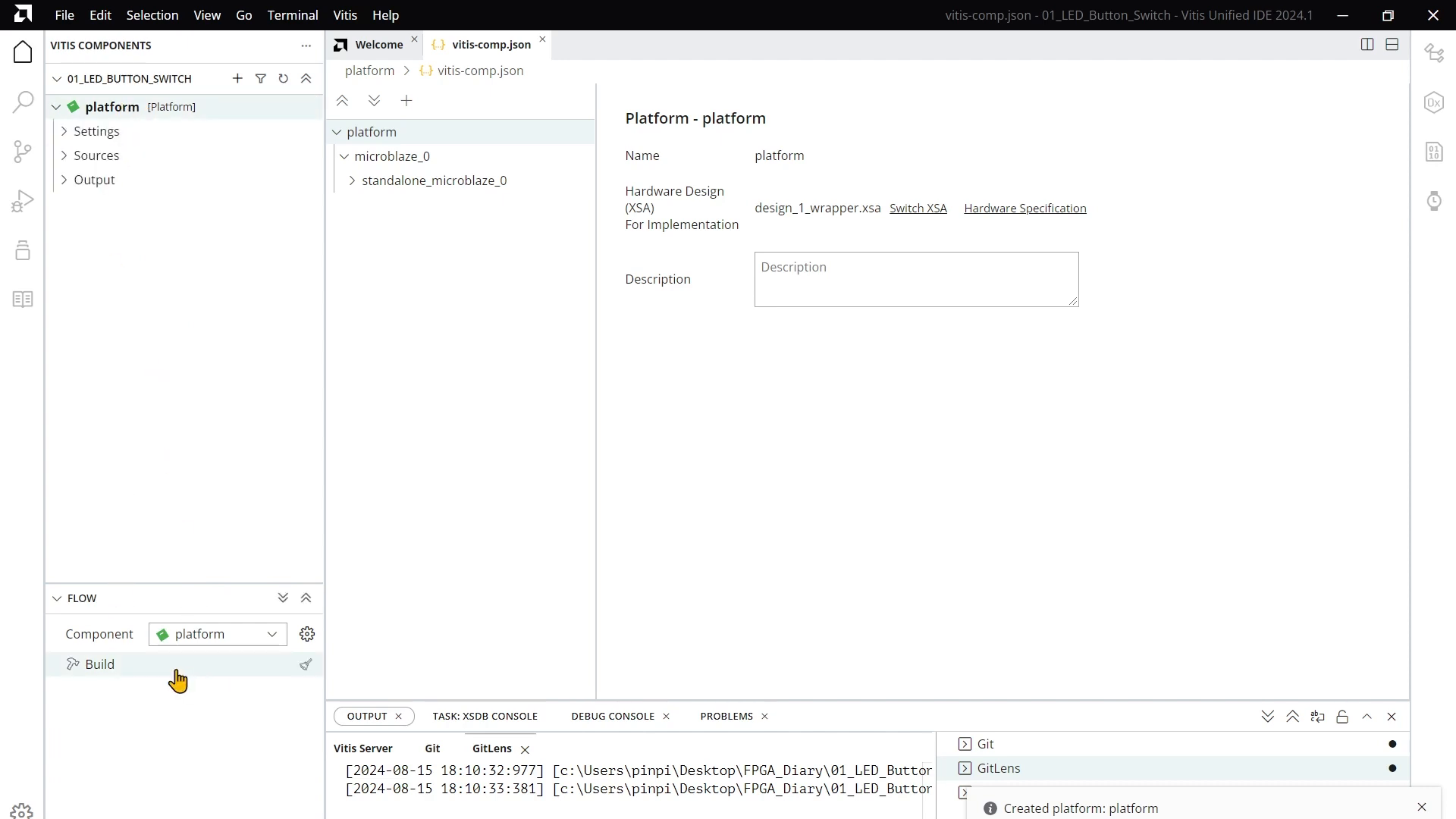
click(101, 664)
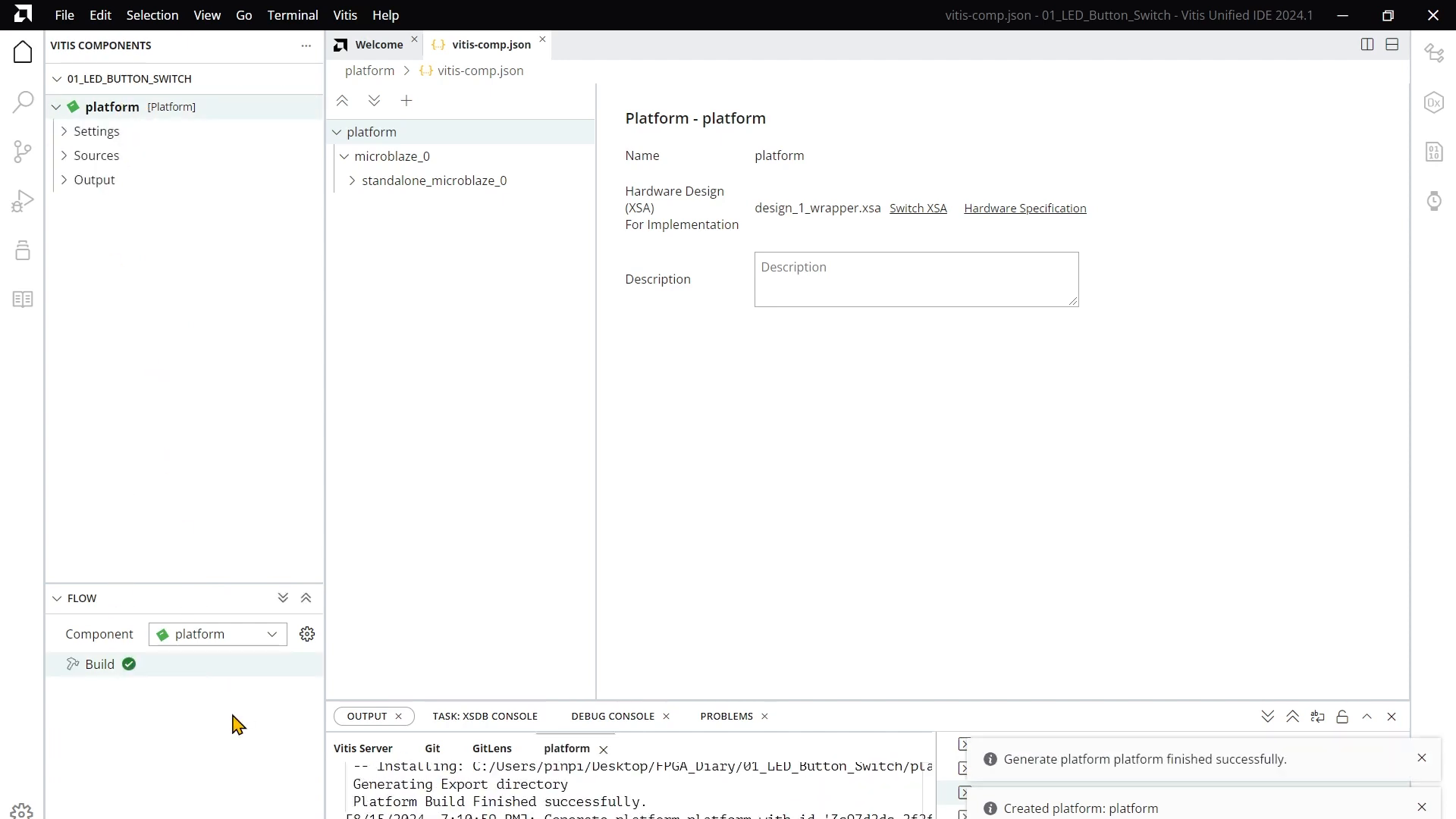
mouse_move(63, 15)
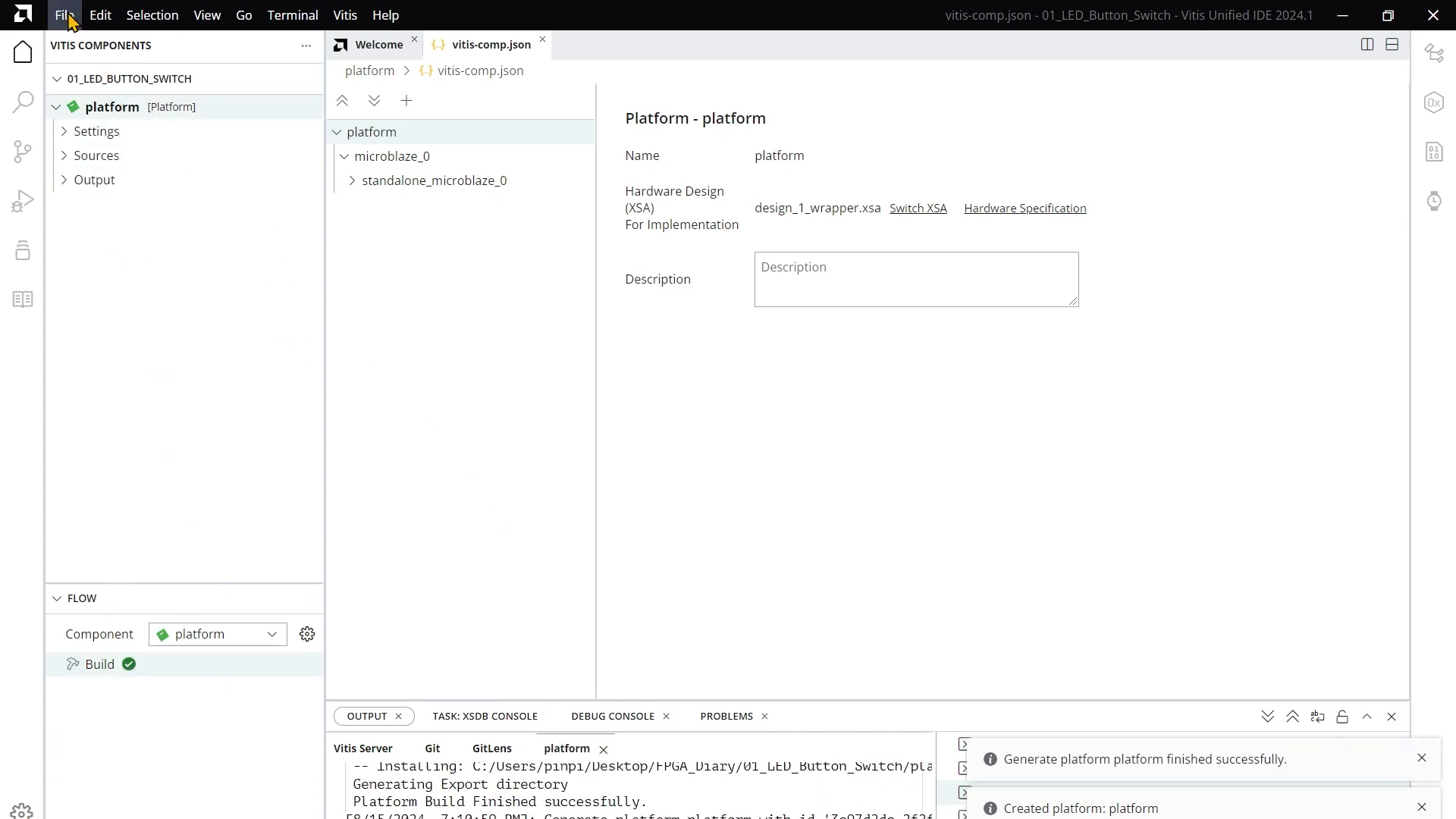
Create a Hello World example application named 01_LED_Button_Switch
click(64, 15)
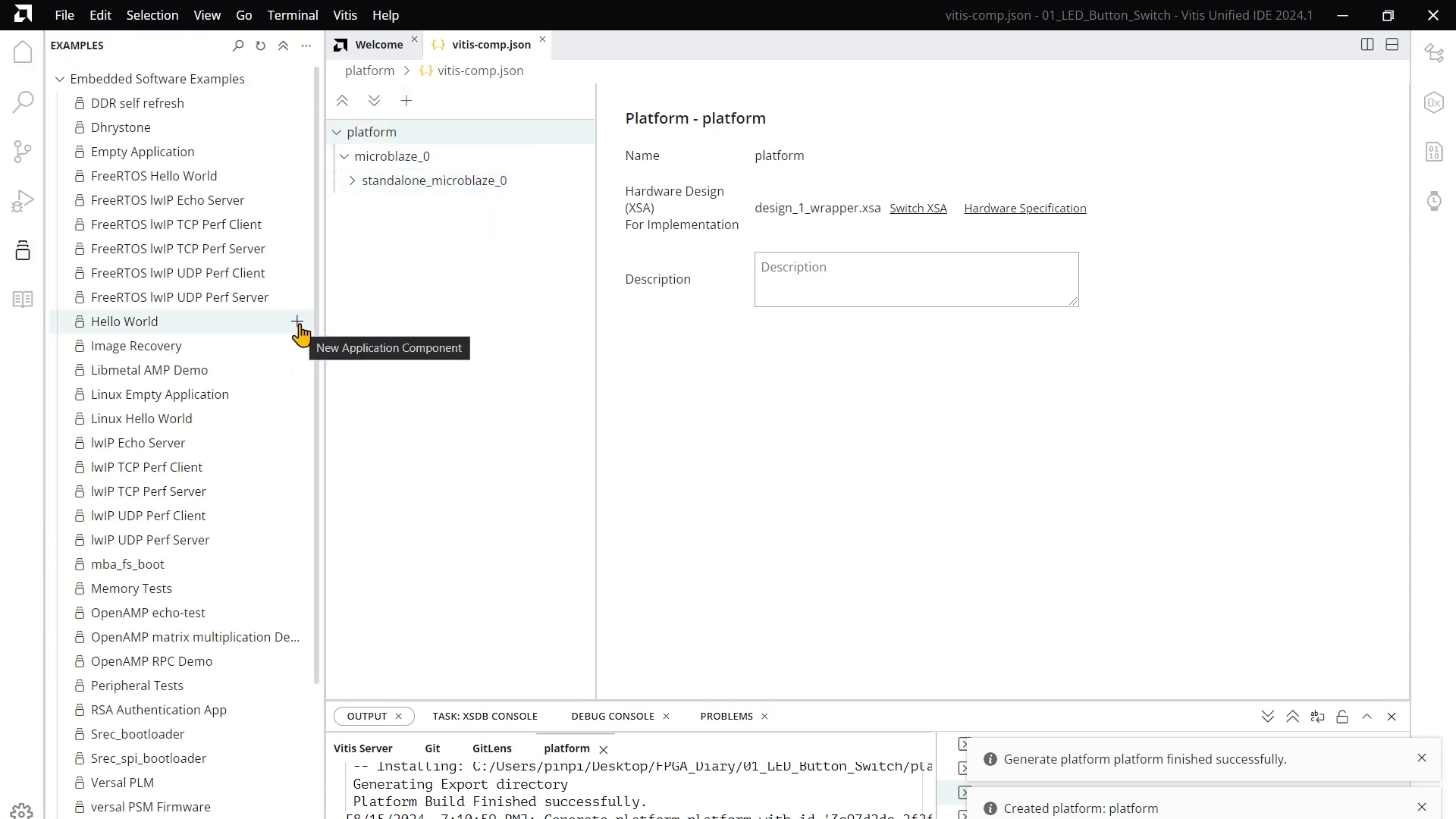
click(298, 322)
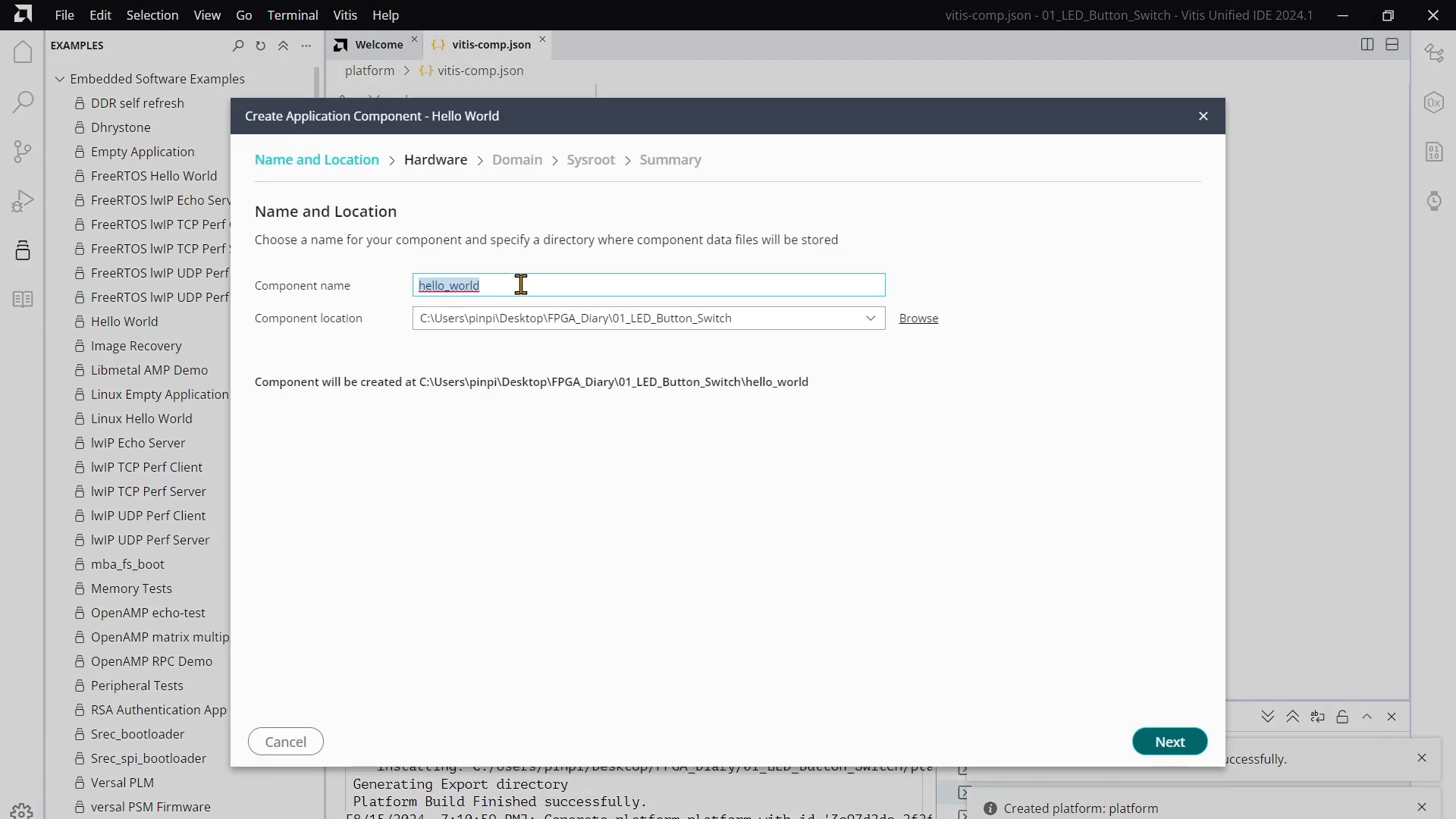
text(01_LED_Button_)
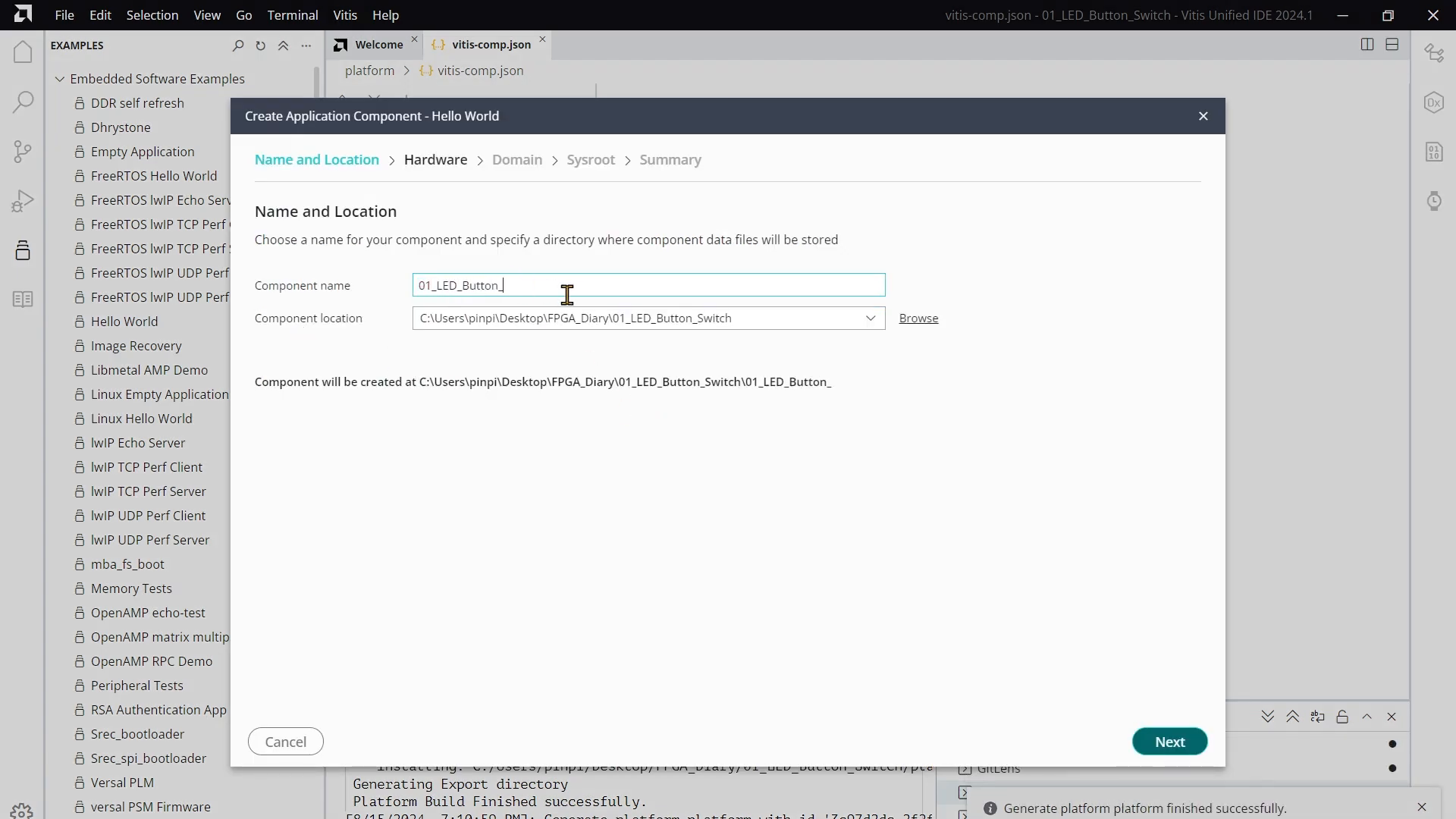
text(Switch)
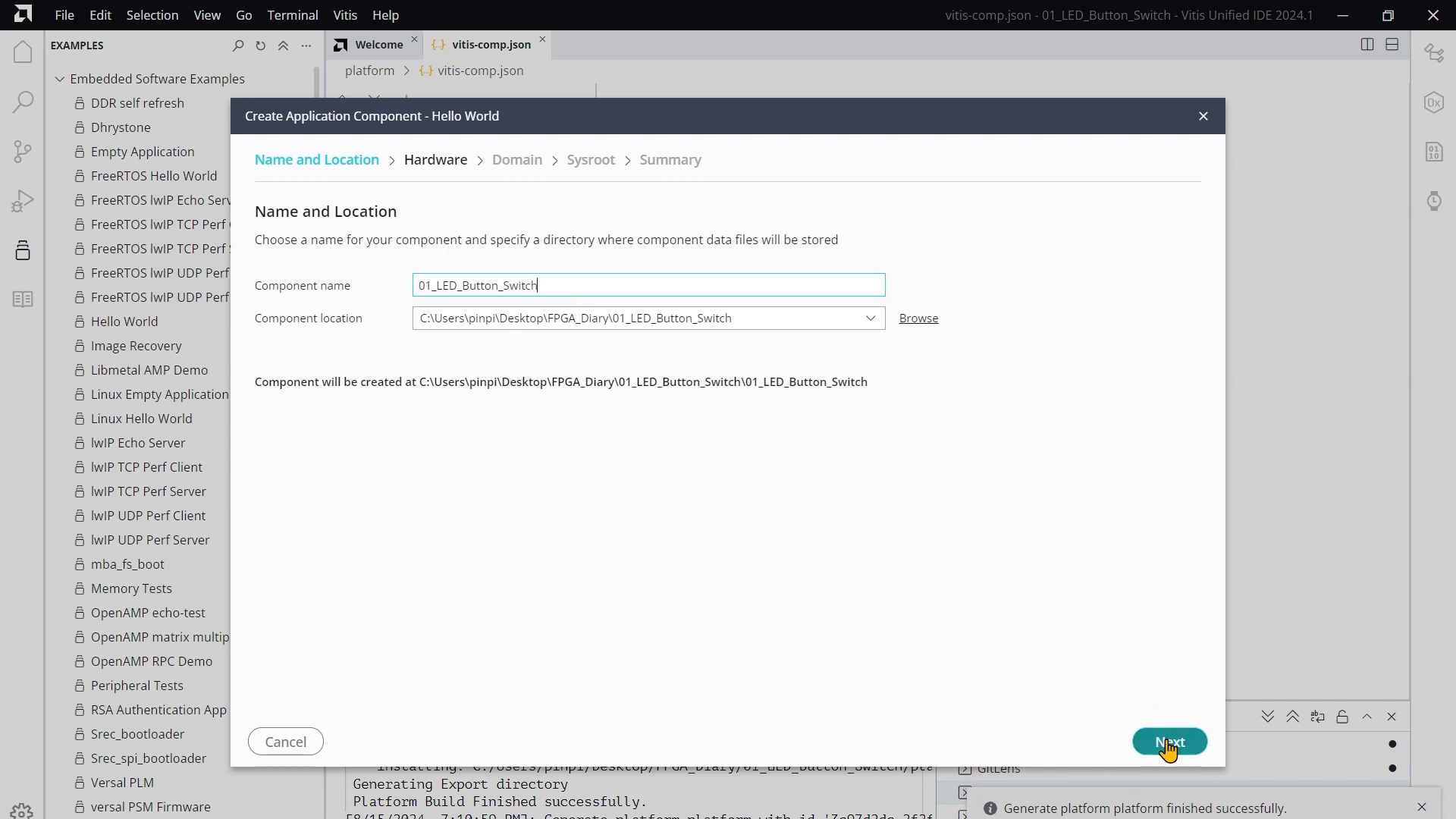
click(1169, 740)
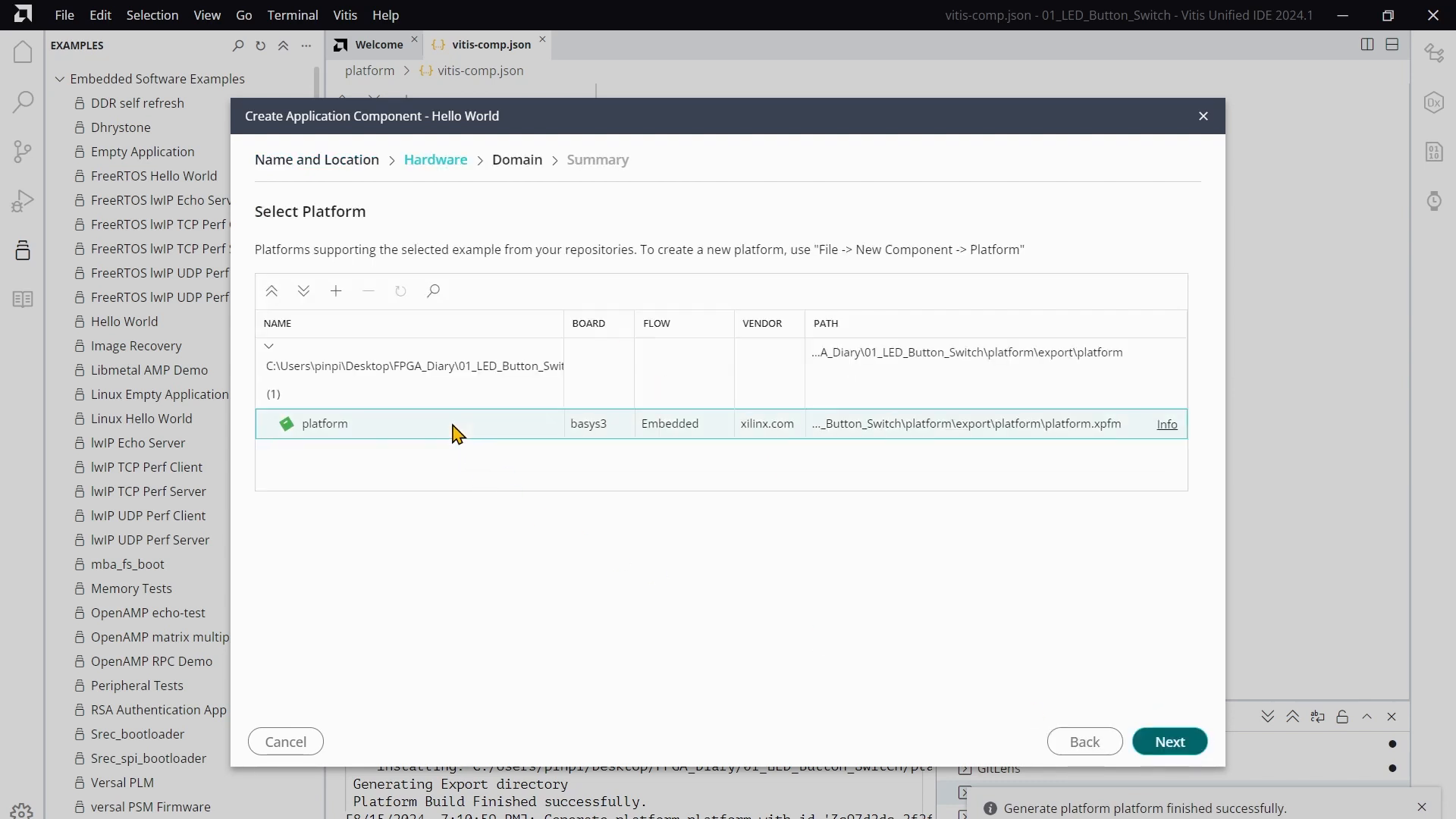
Target the built platform with the standalone_microblaze_0 domain and reach the summary
click(1169, 740)
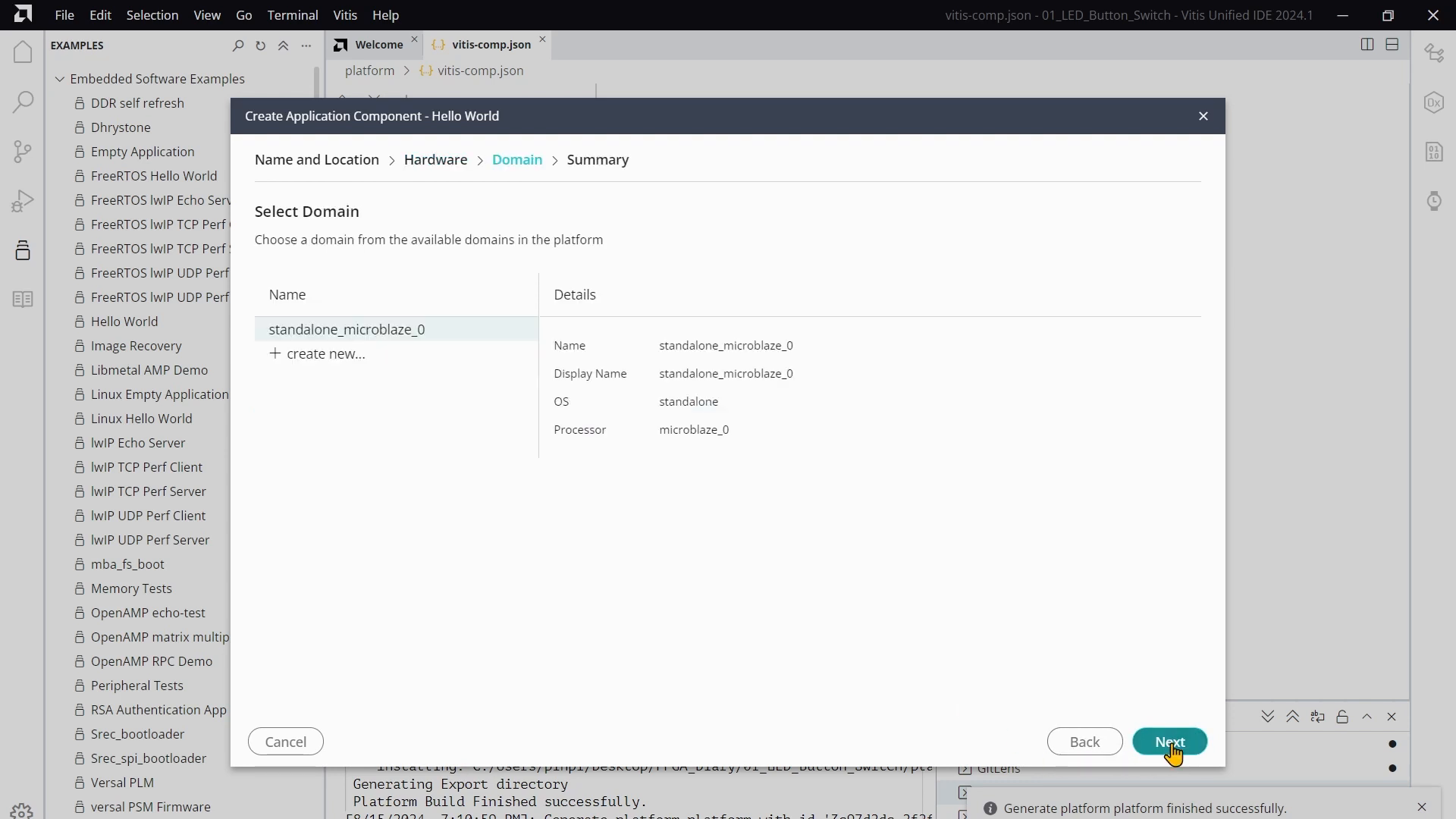
click(1169, 740)
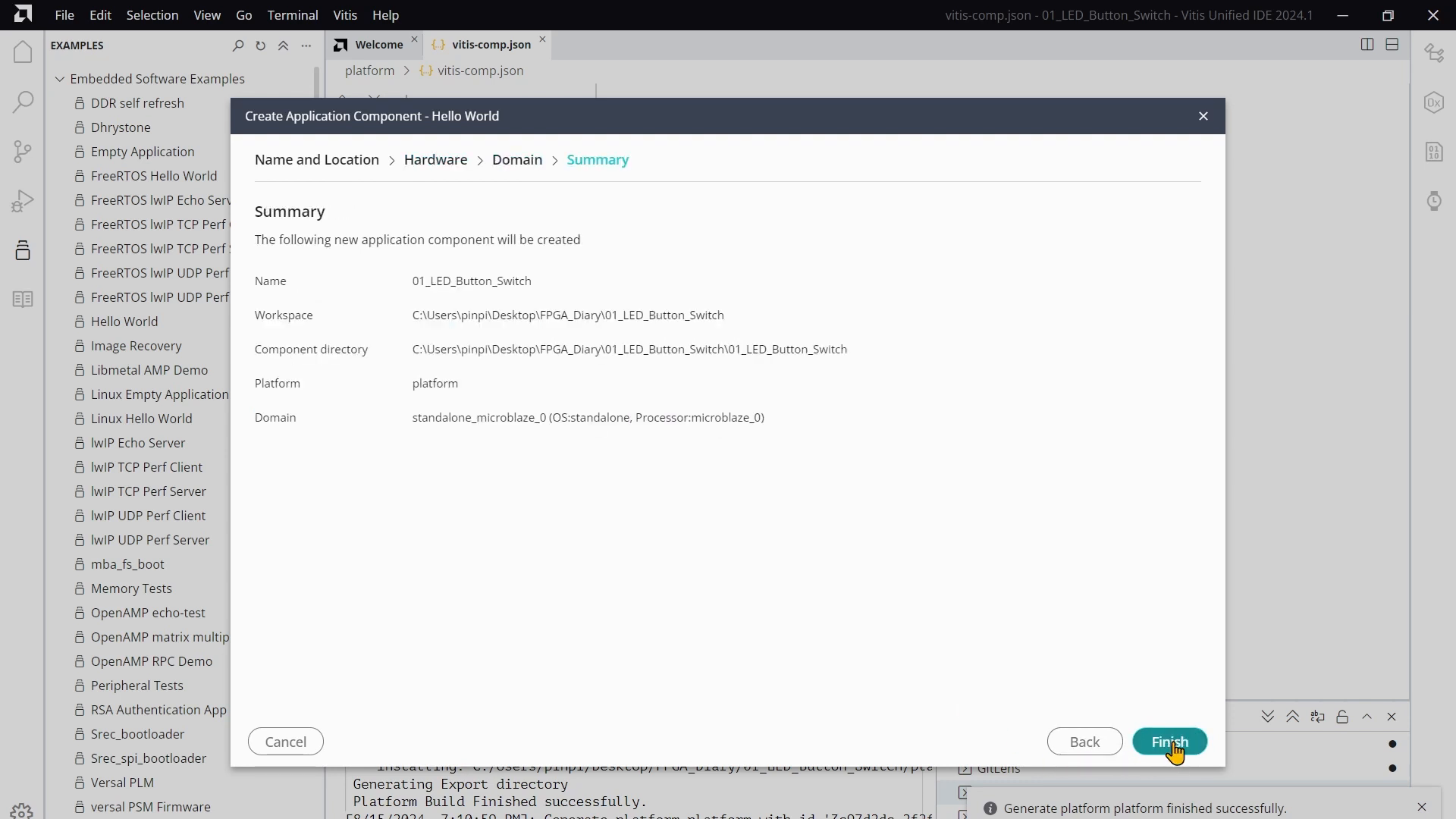
Finish creating the application and select all code in helloworld.c
click(1169, 740)
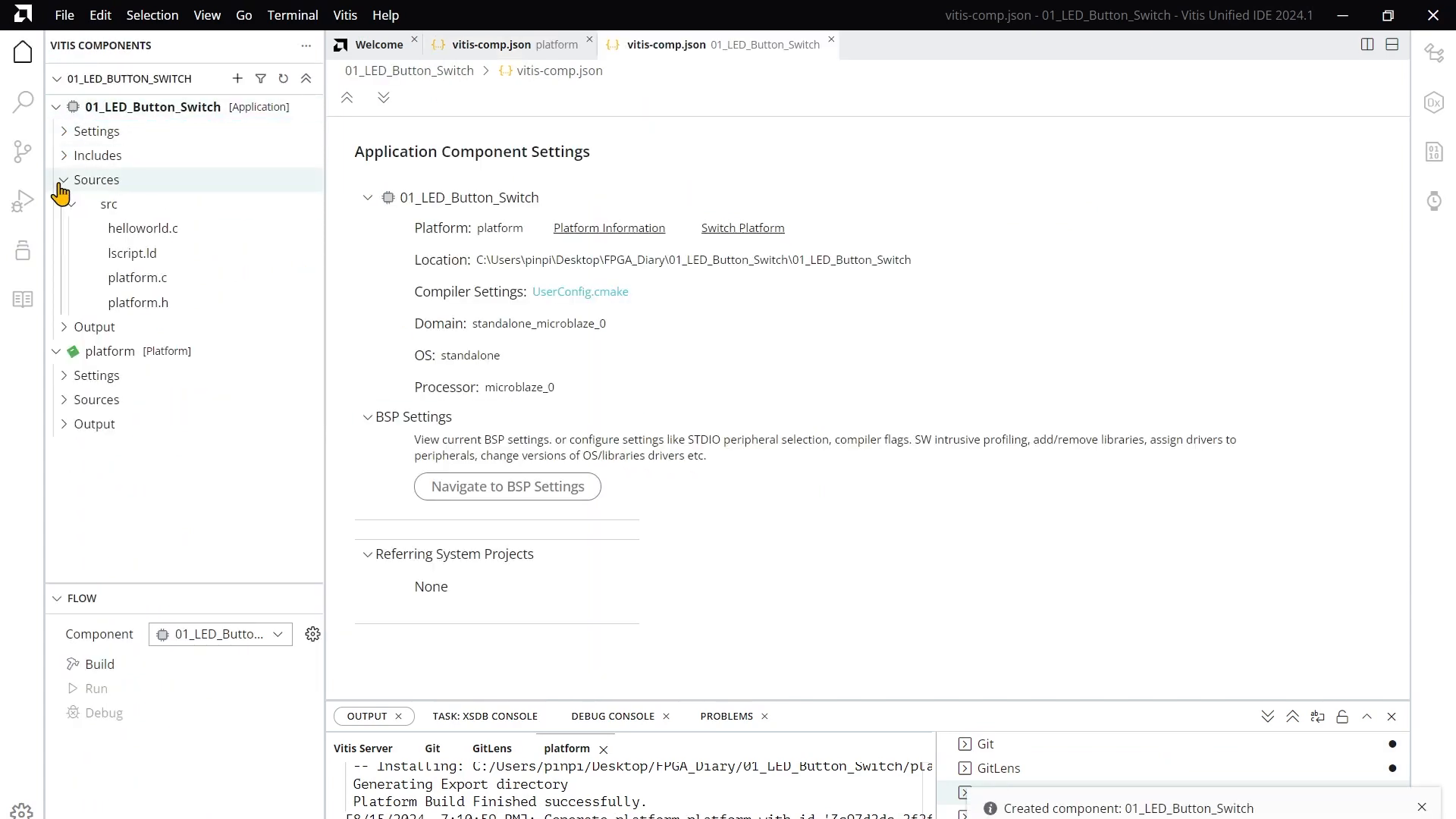
double_click(142, 228)
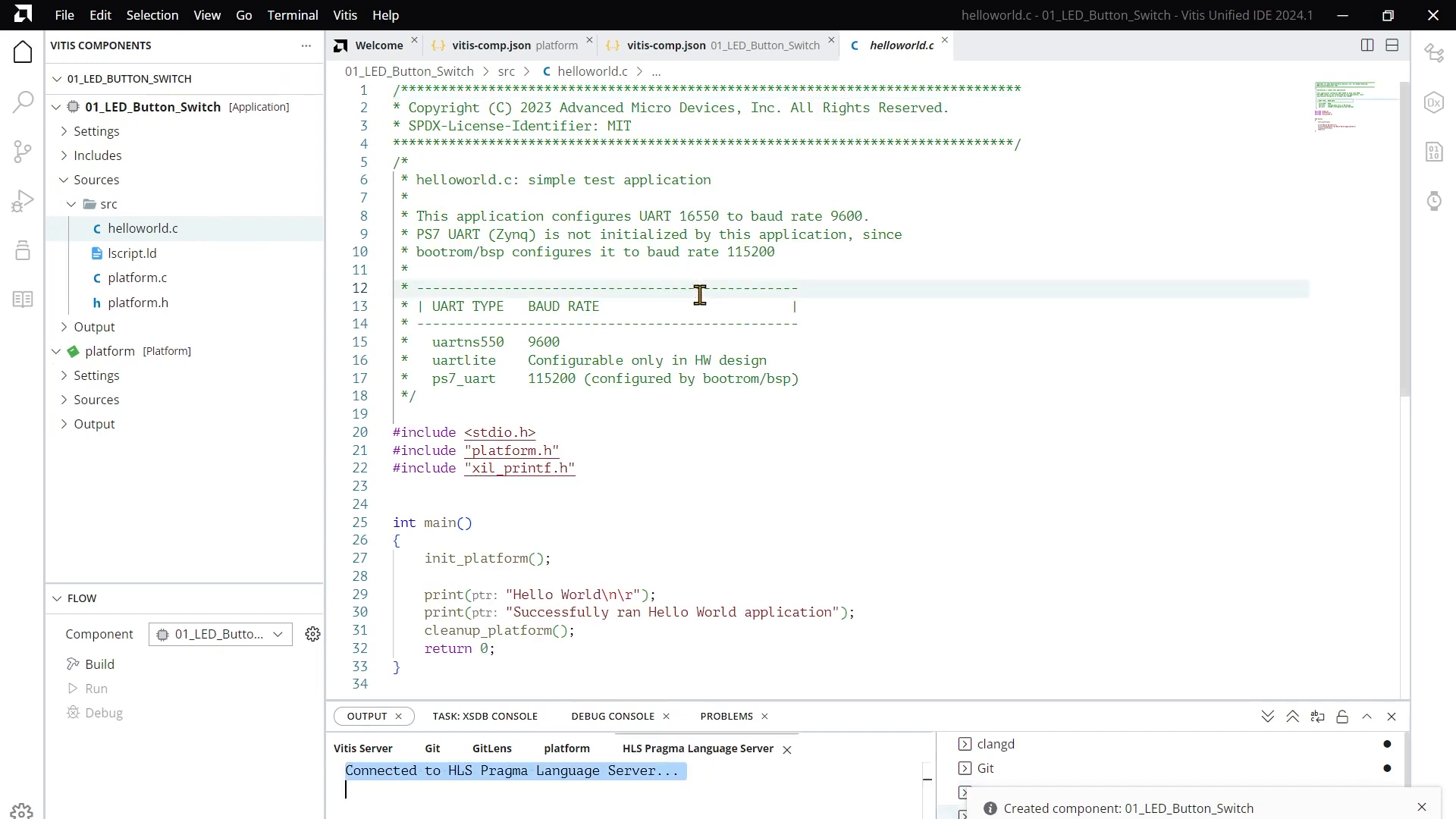
key(Ctrl+a)
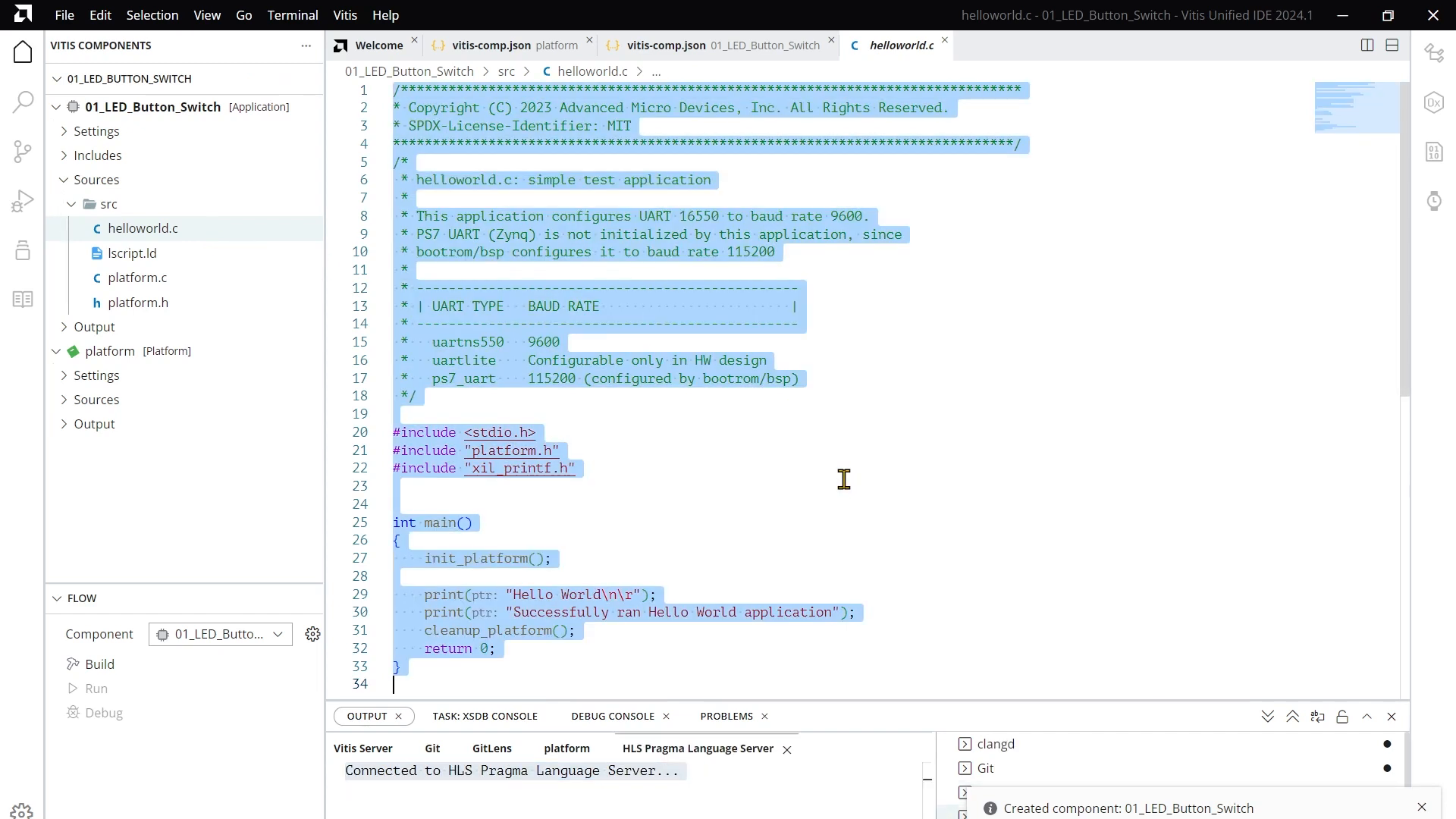
Rename helloworld.c to 01_LED_Button_Switch.c
right_click(142, 227)
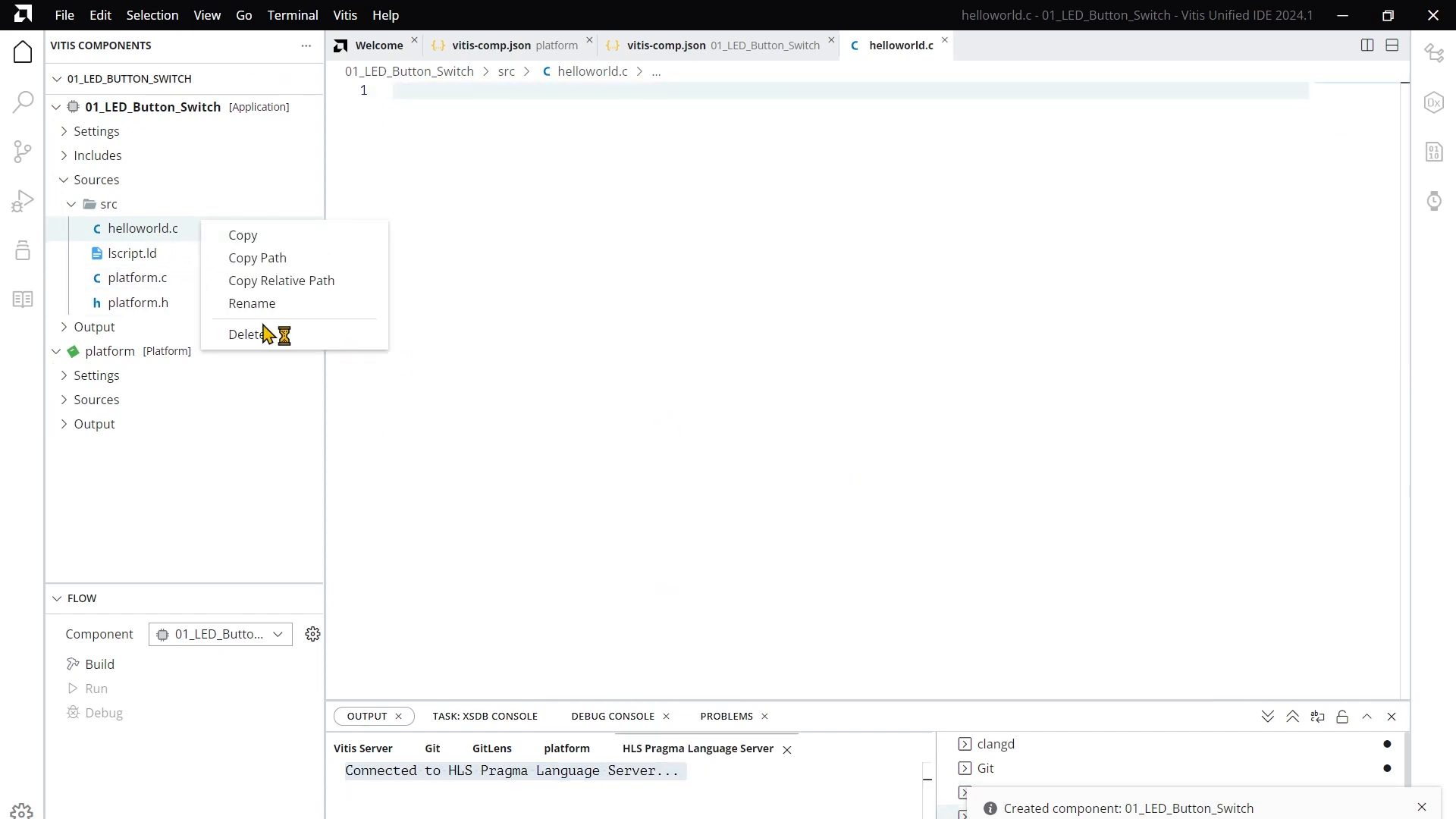
click(252, 303)
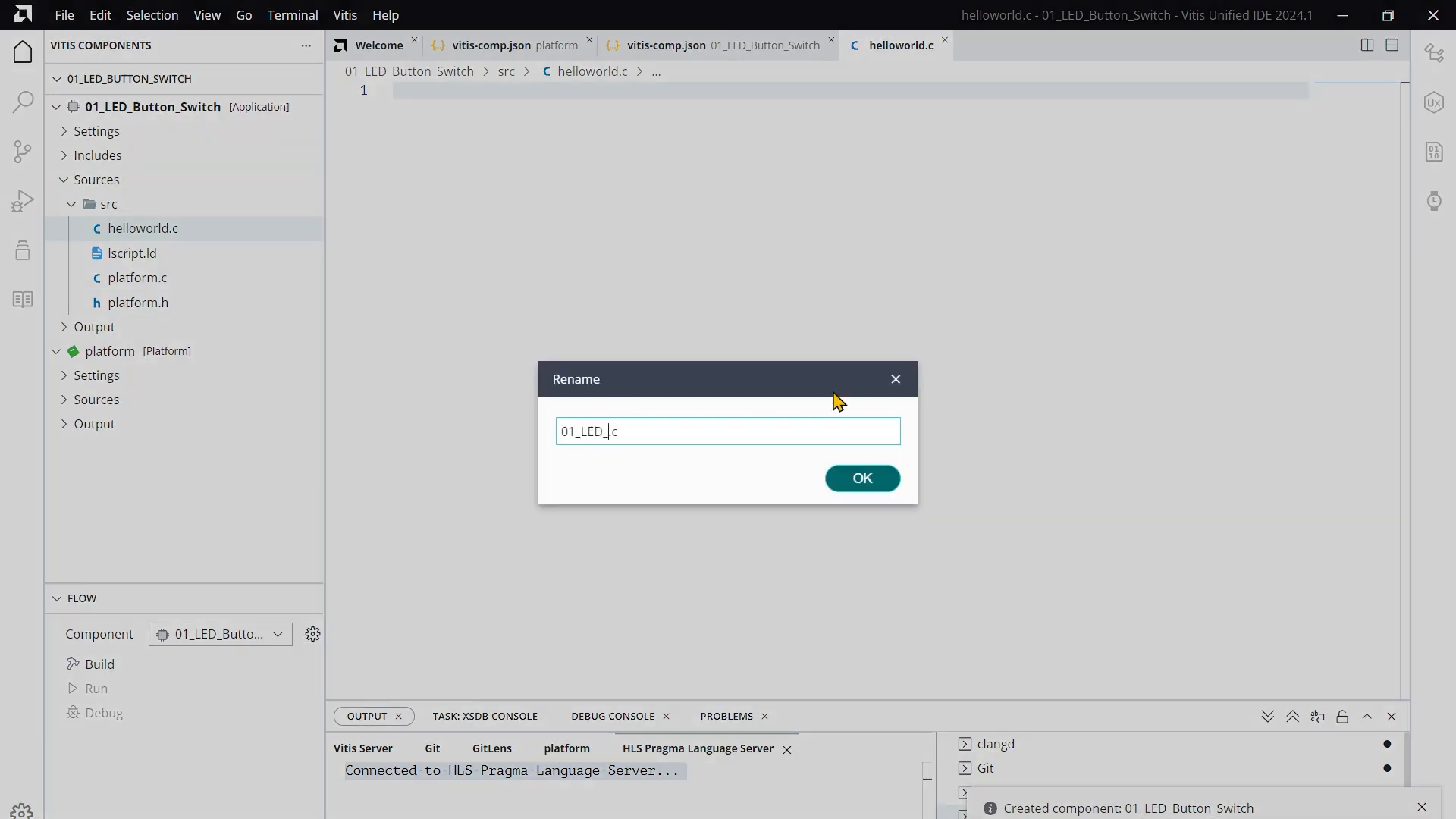
click(862, 478)
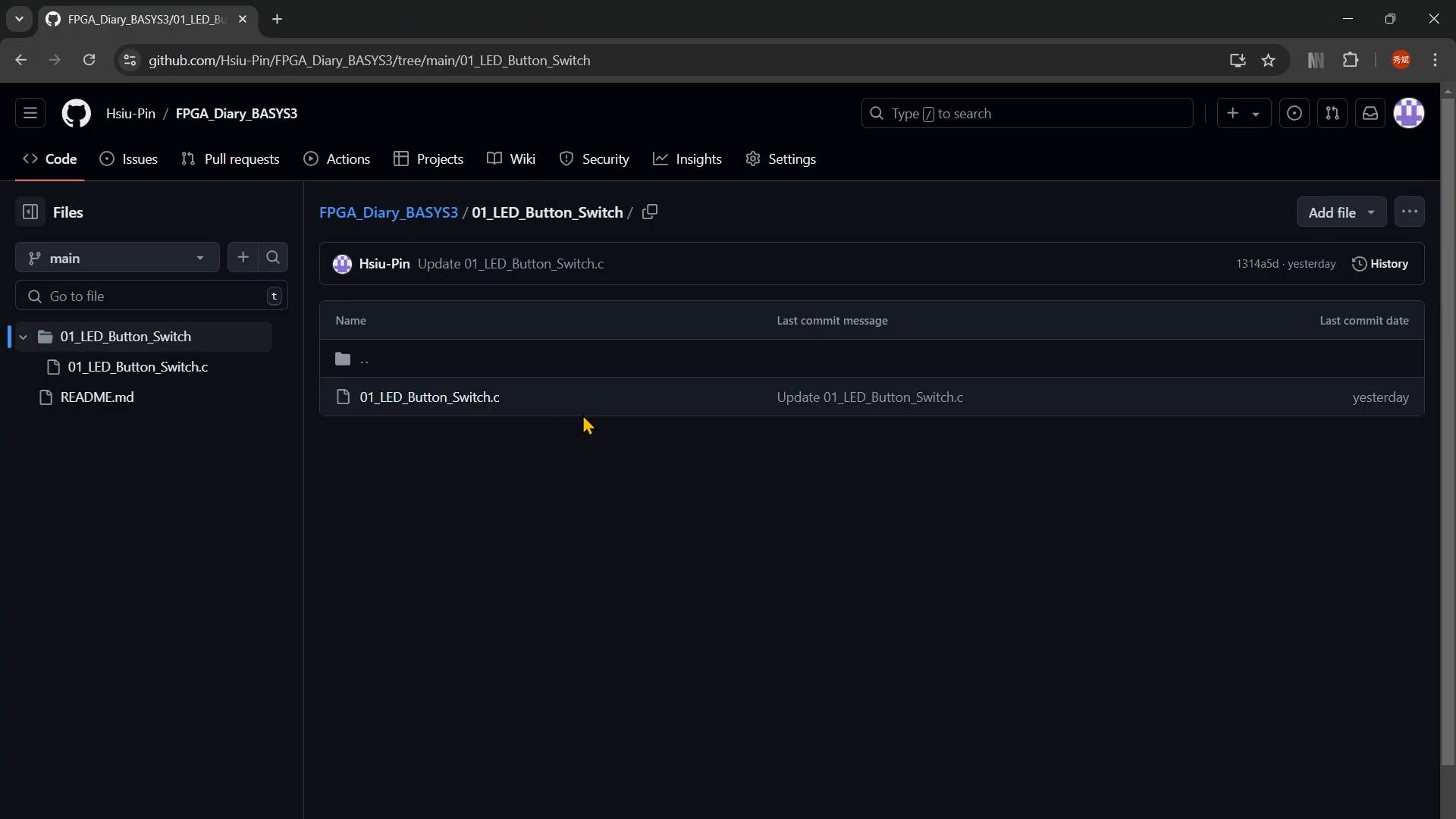
mouse_move(464, 404)
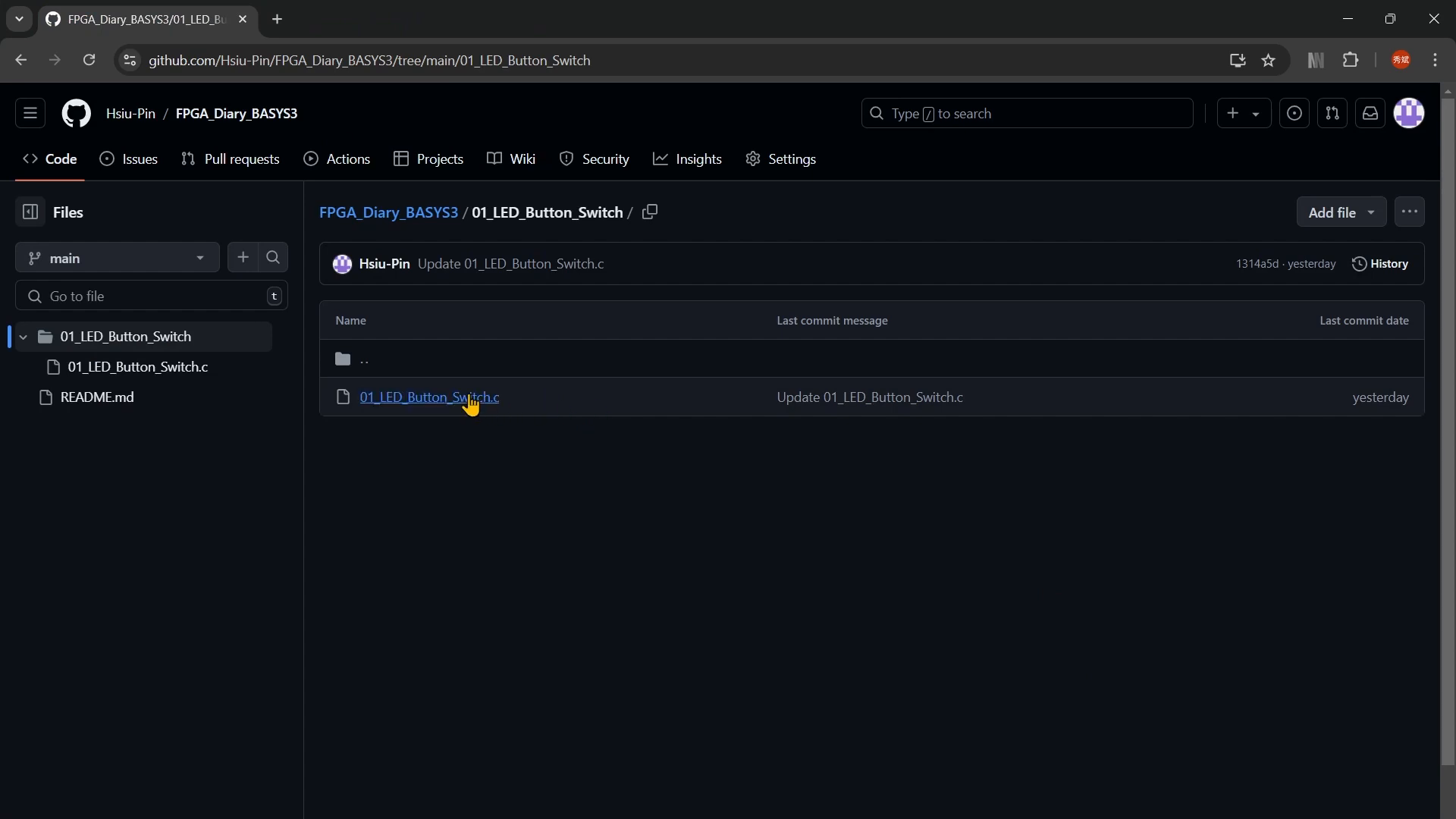
Open 01_LED_Button_Switch.c in the FPGA_Diary_BASYS3 repository's 01_LED_Button_Switch folder
click(428, 397)
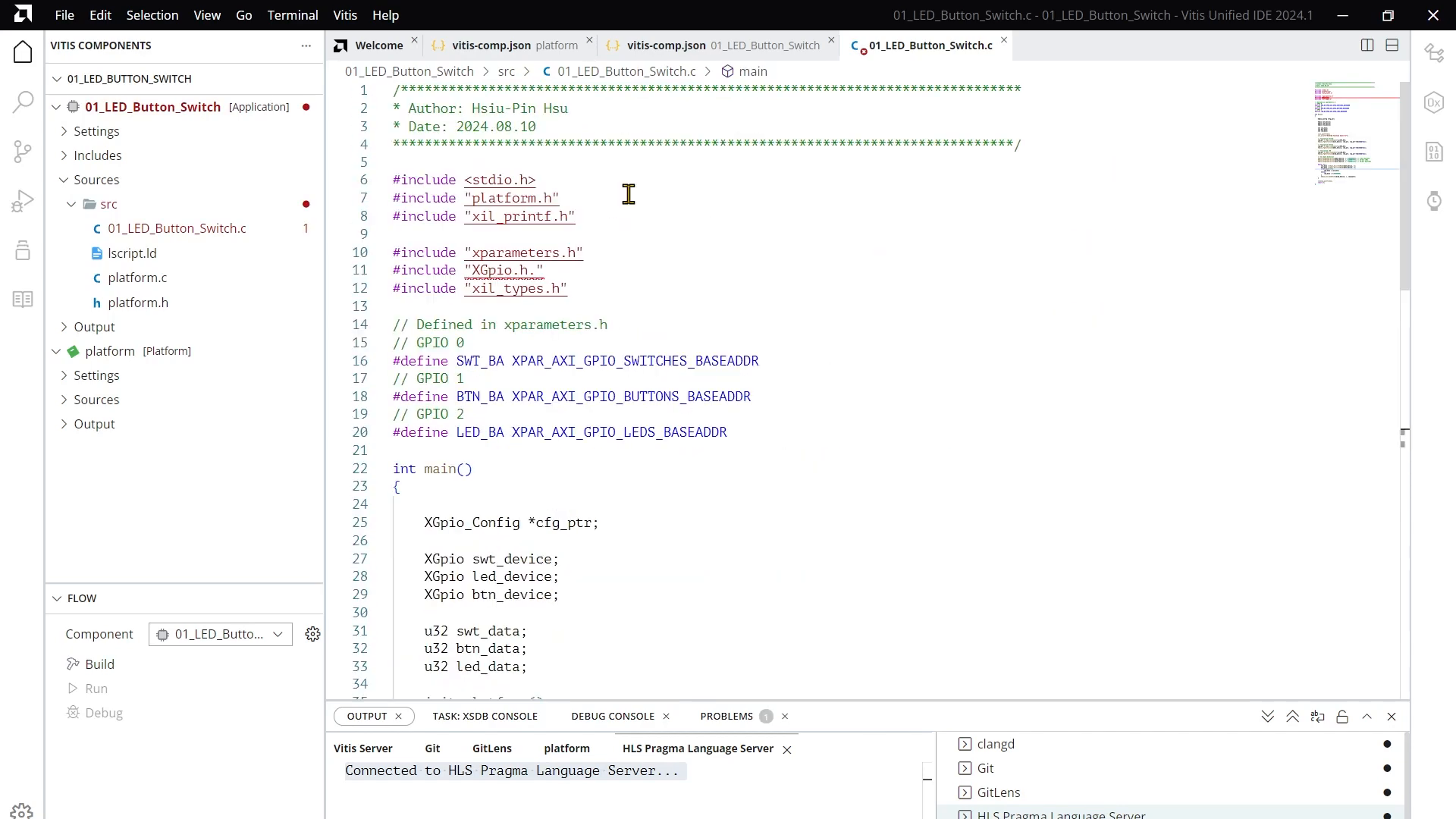
Scroll through the pasted GPIO code down to main's device declarations and init_platform call
scroll(down, 3)
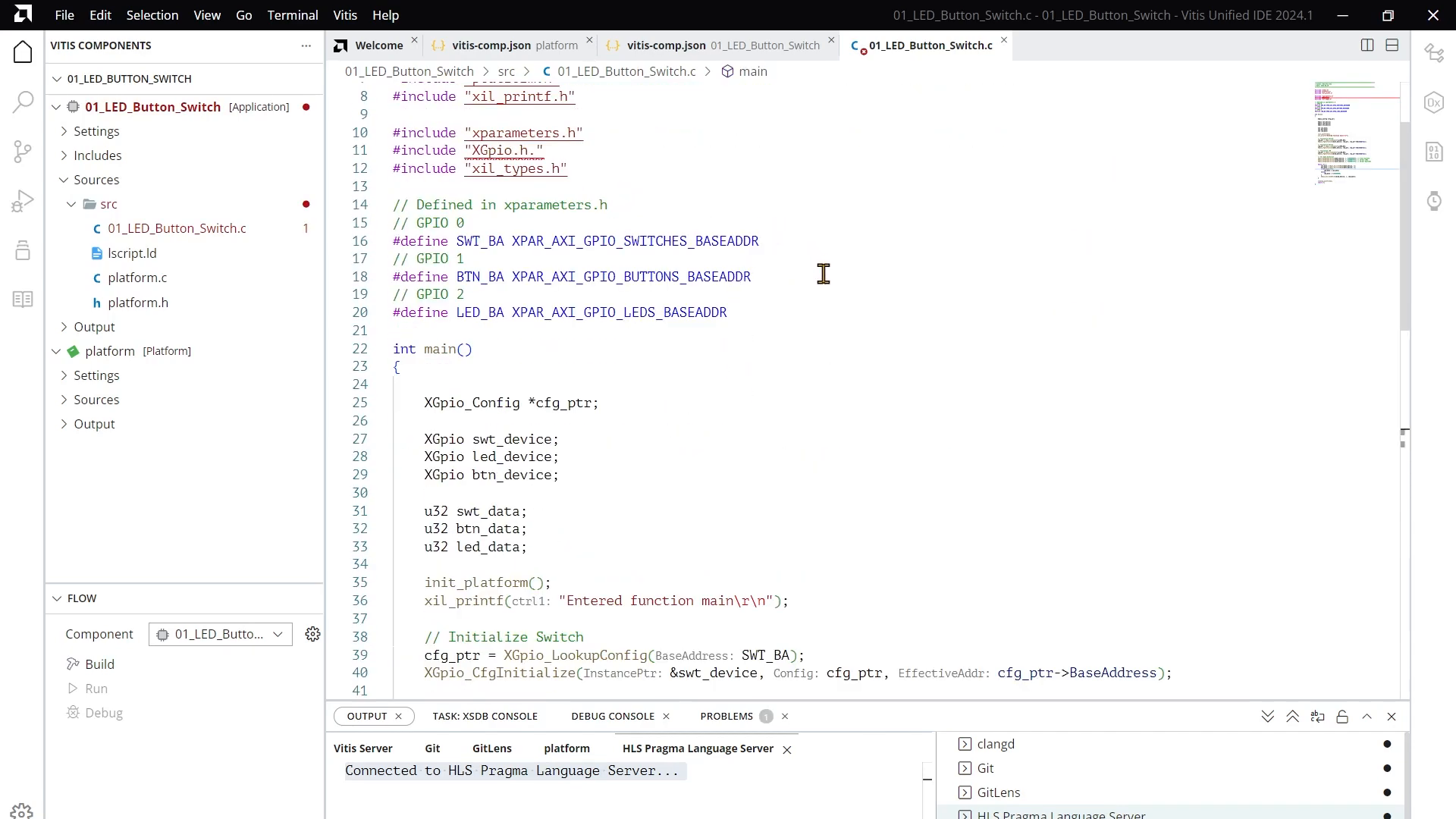
mouse_move(866, 286)
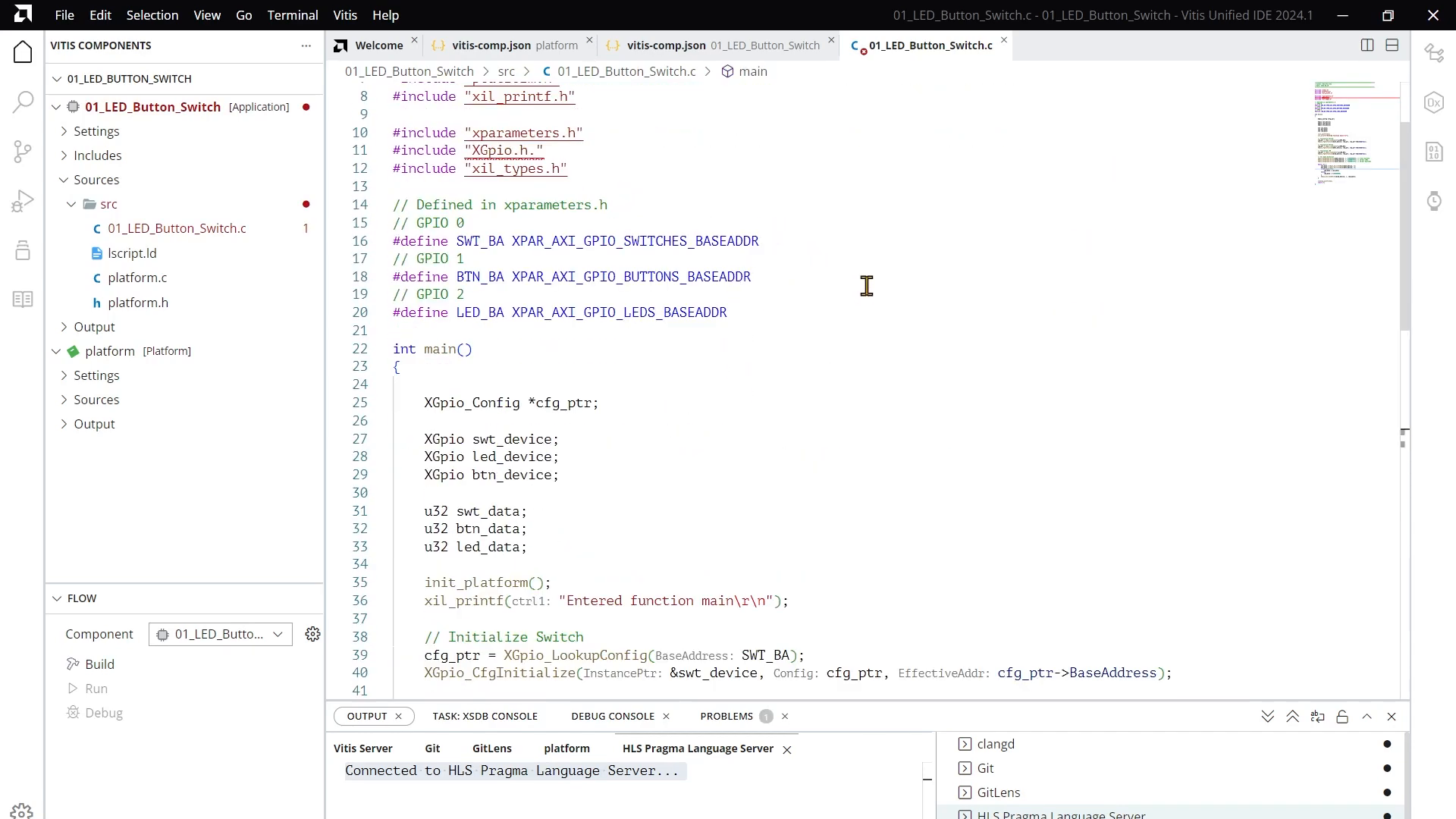
mouse_move(1125, 265)
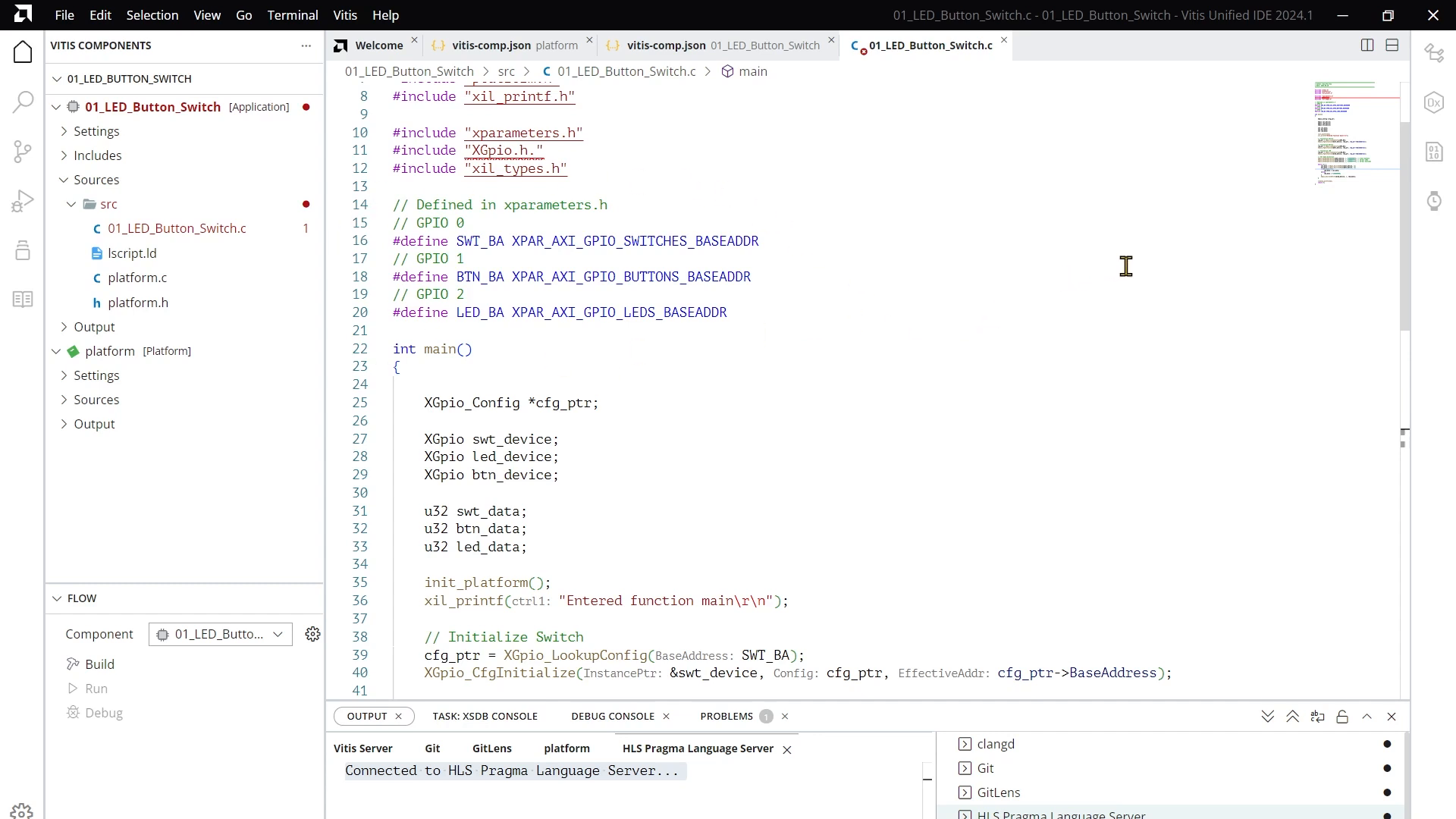
mouse_move(1019, 287)
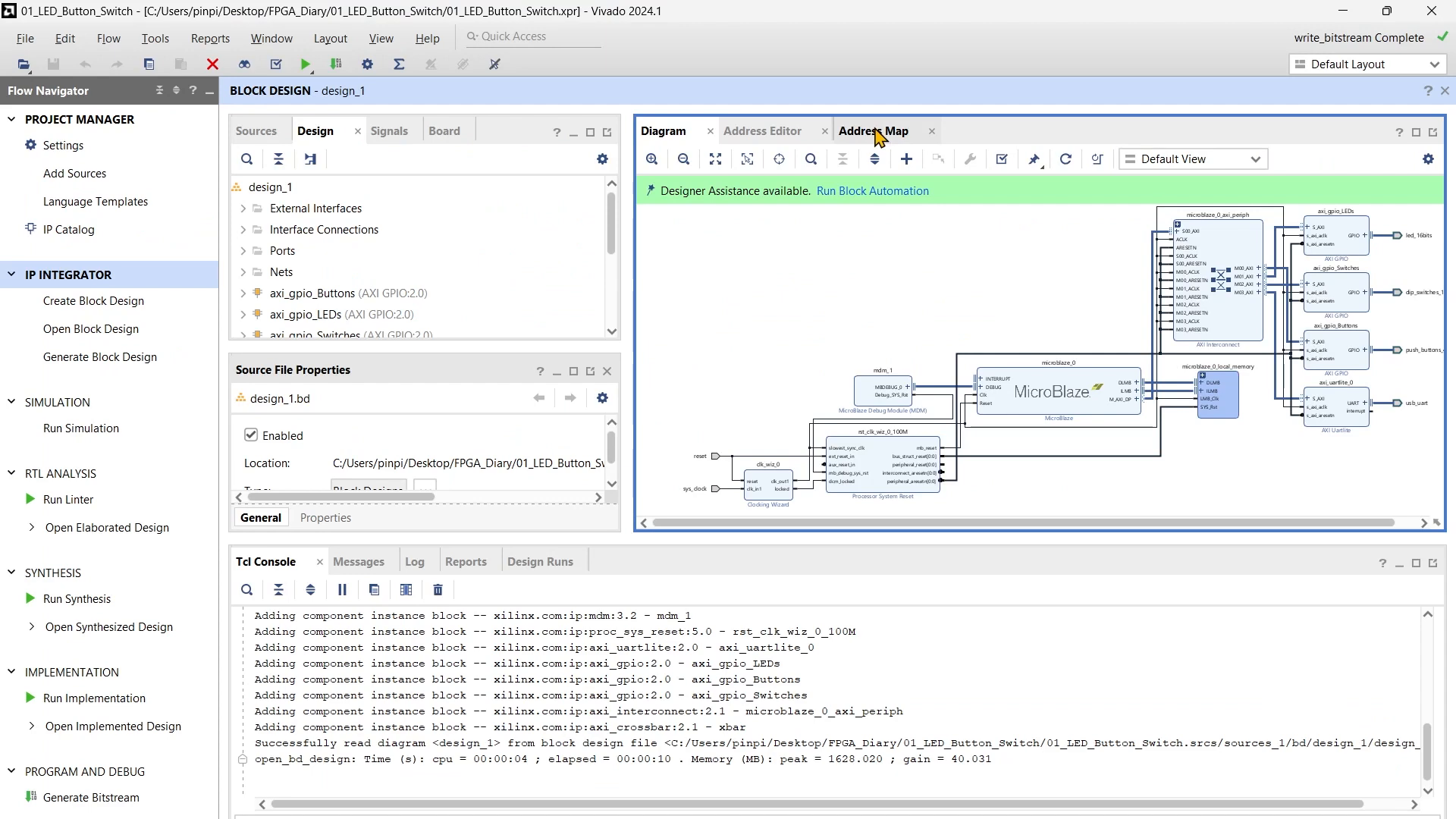
Show the Address Editor listing GPIO, UART and local memory base addresses for microblaze_0
click(763, 130)
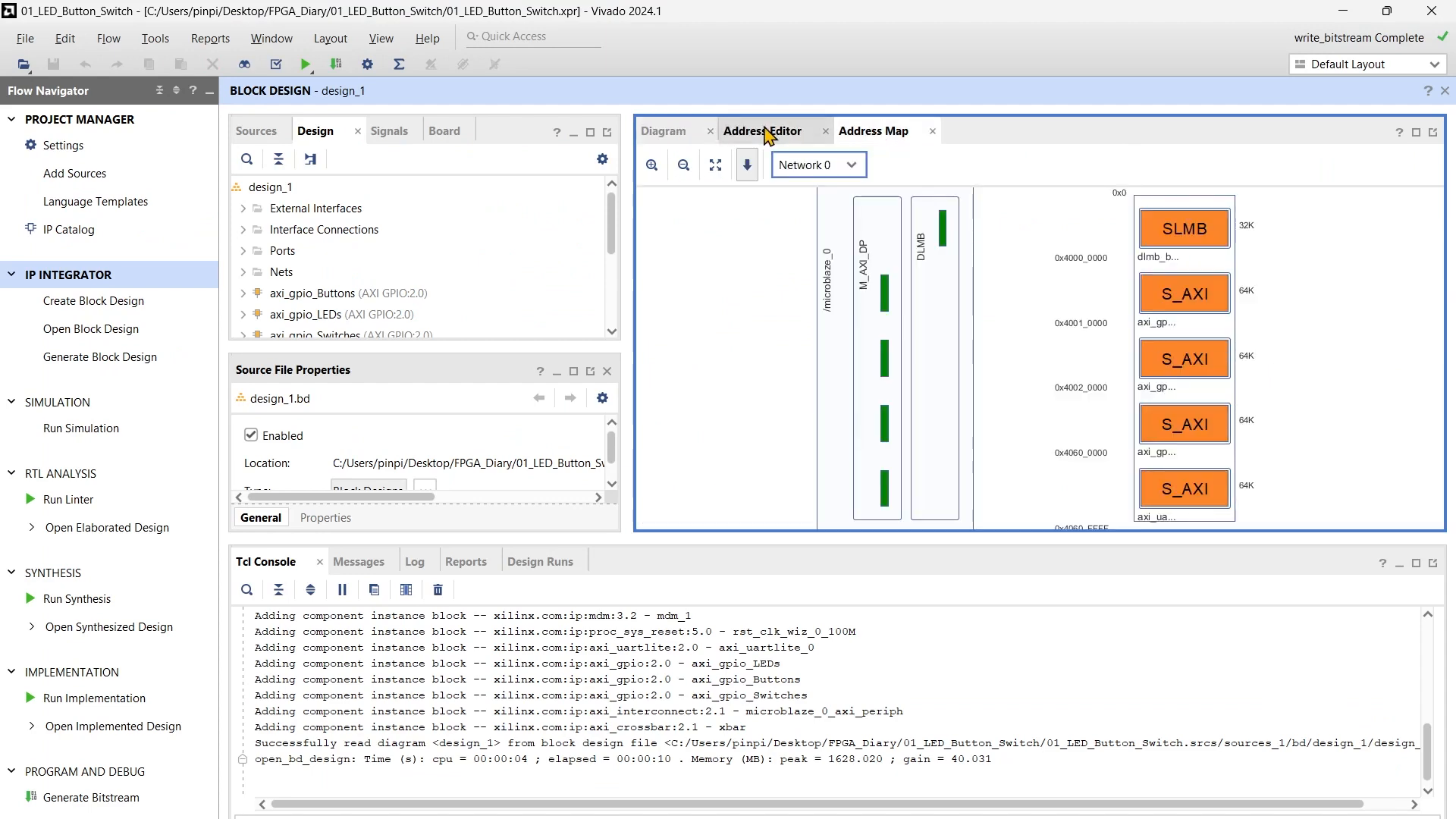
click(762, 130)
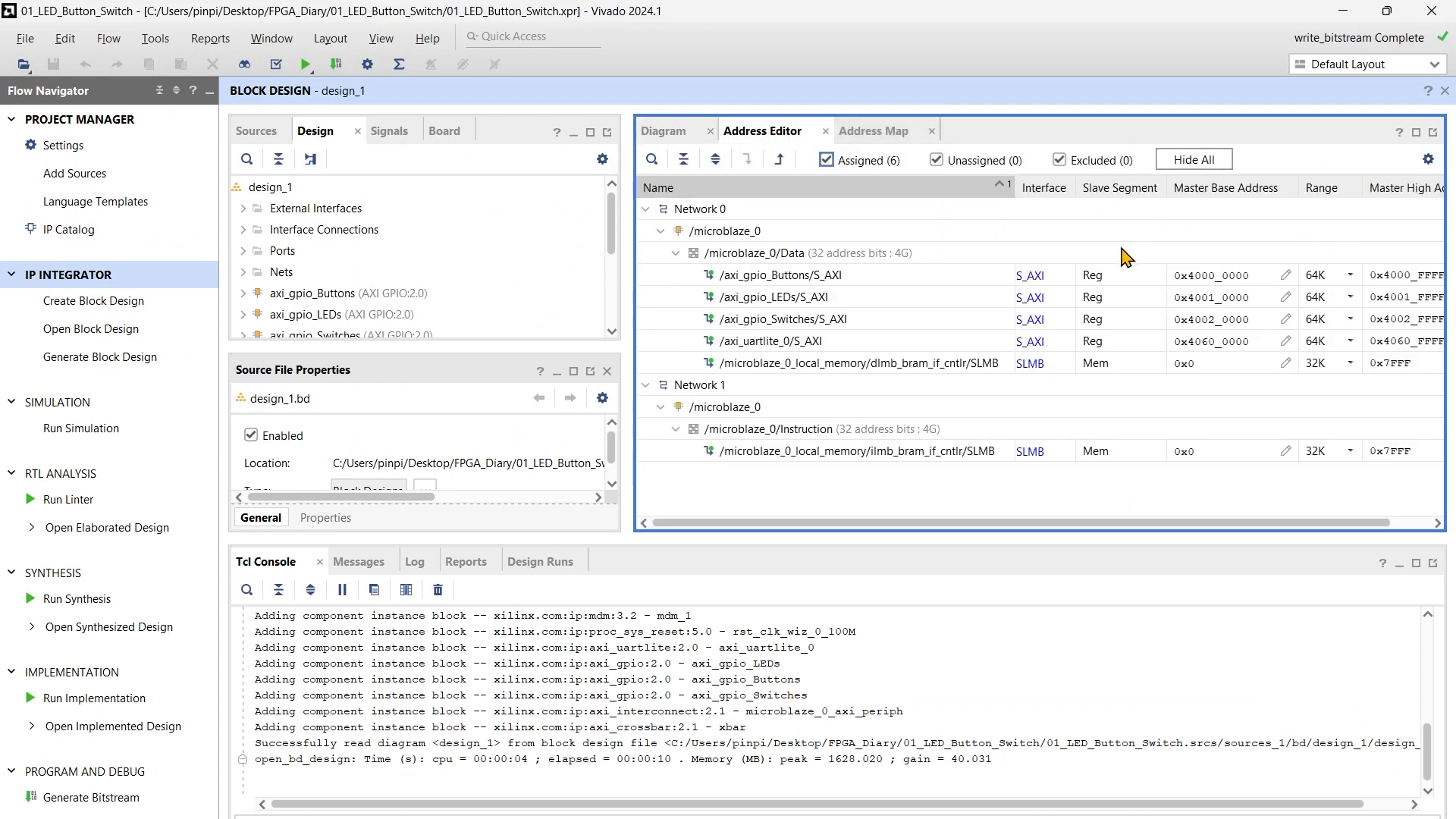
mouse_move(1283, 243)
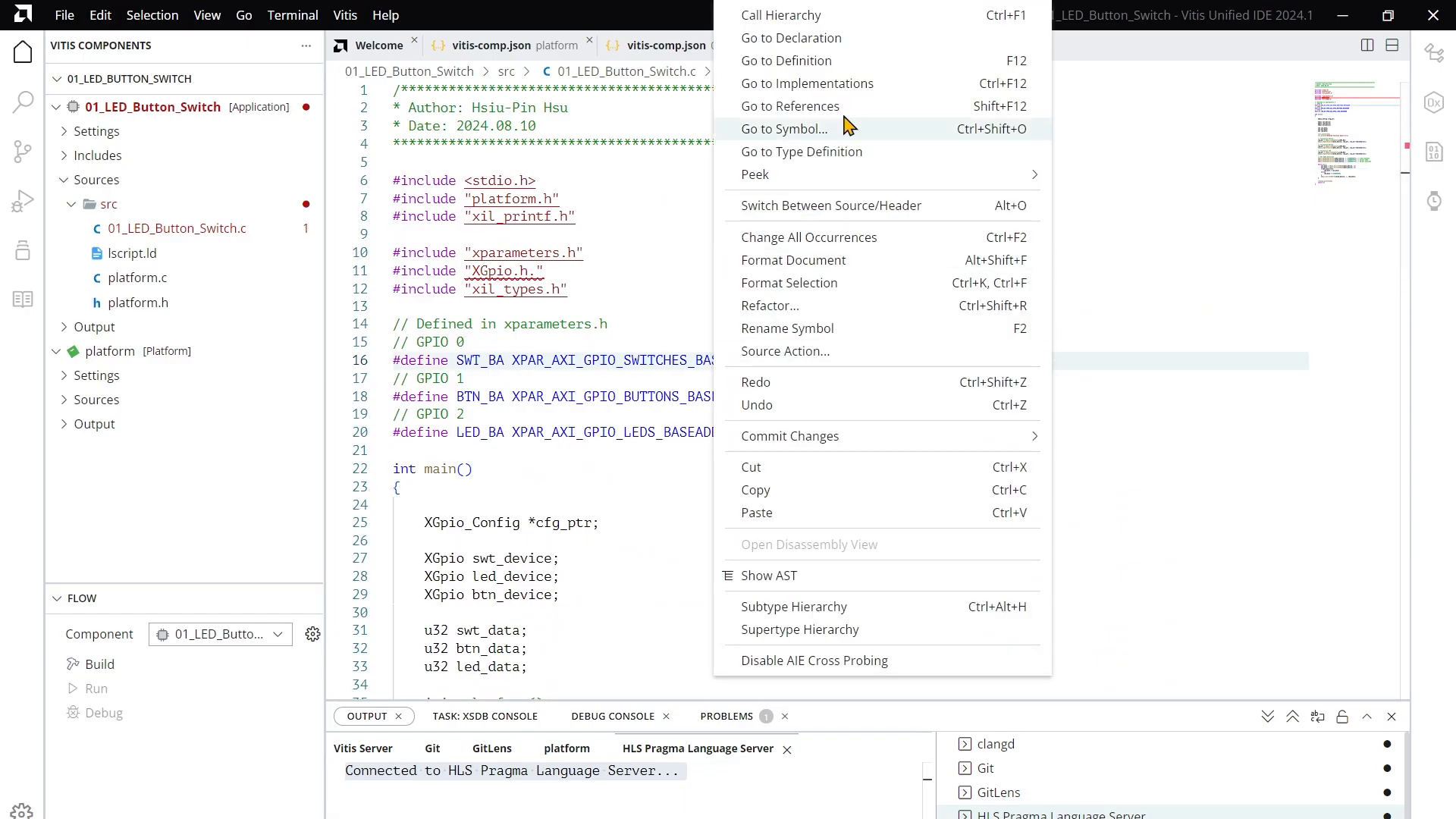
mouse_move(986, 43)
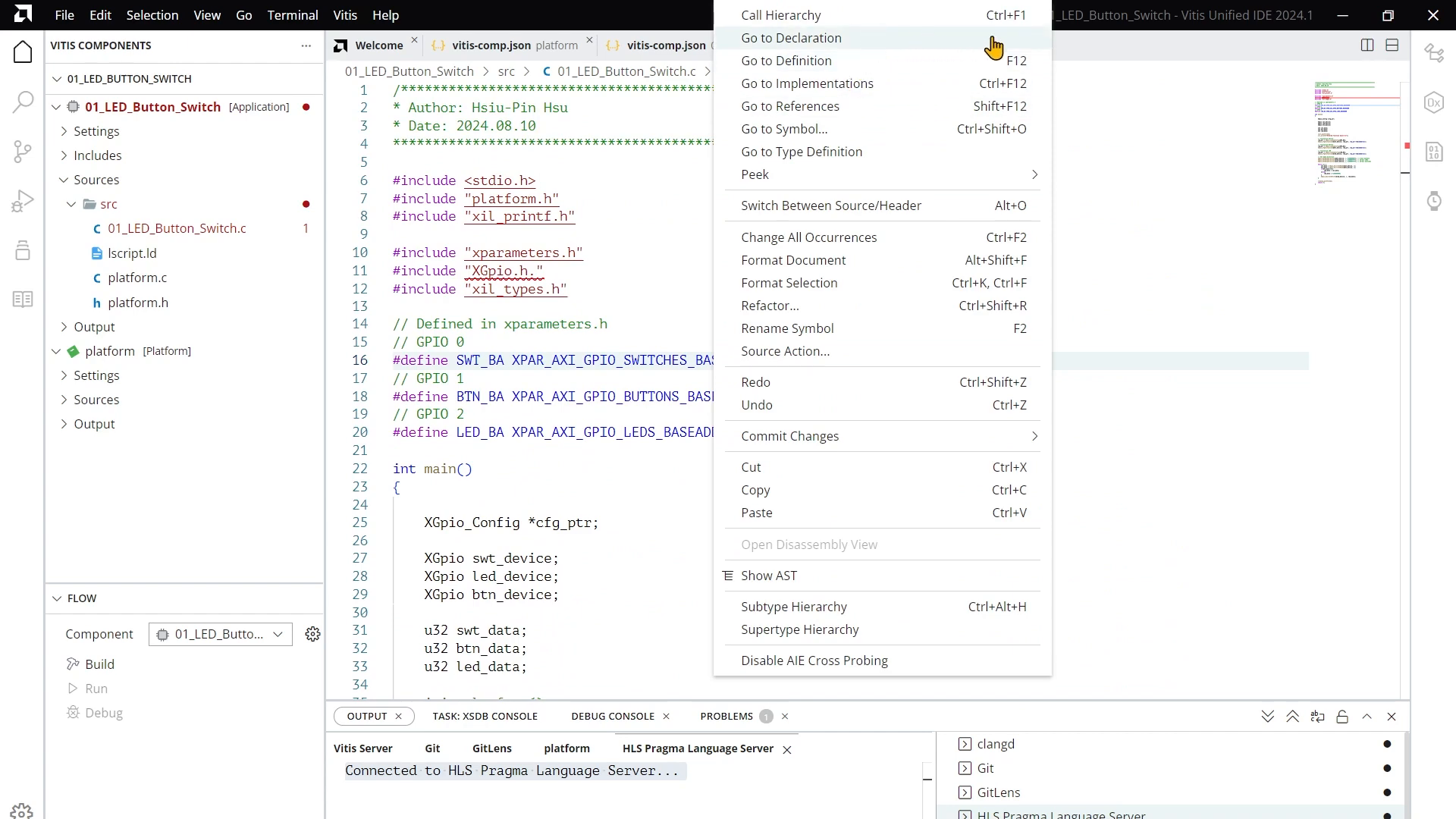
Go to the declaration of XPAR_AXI_GPIO_SWITCHES_BASEADDR in xparameters.h
click(785, 60)
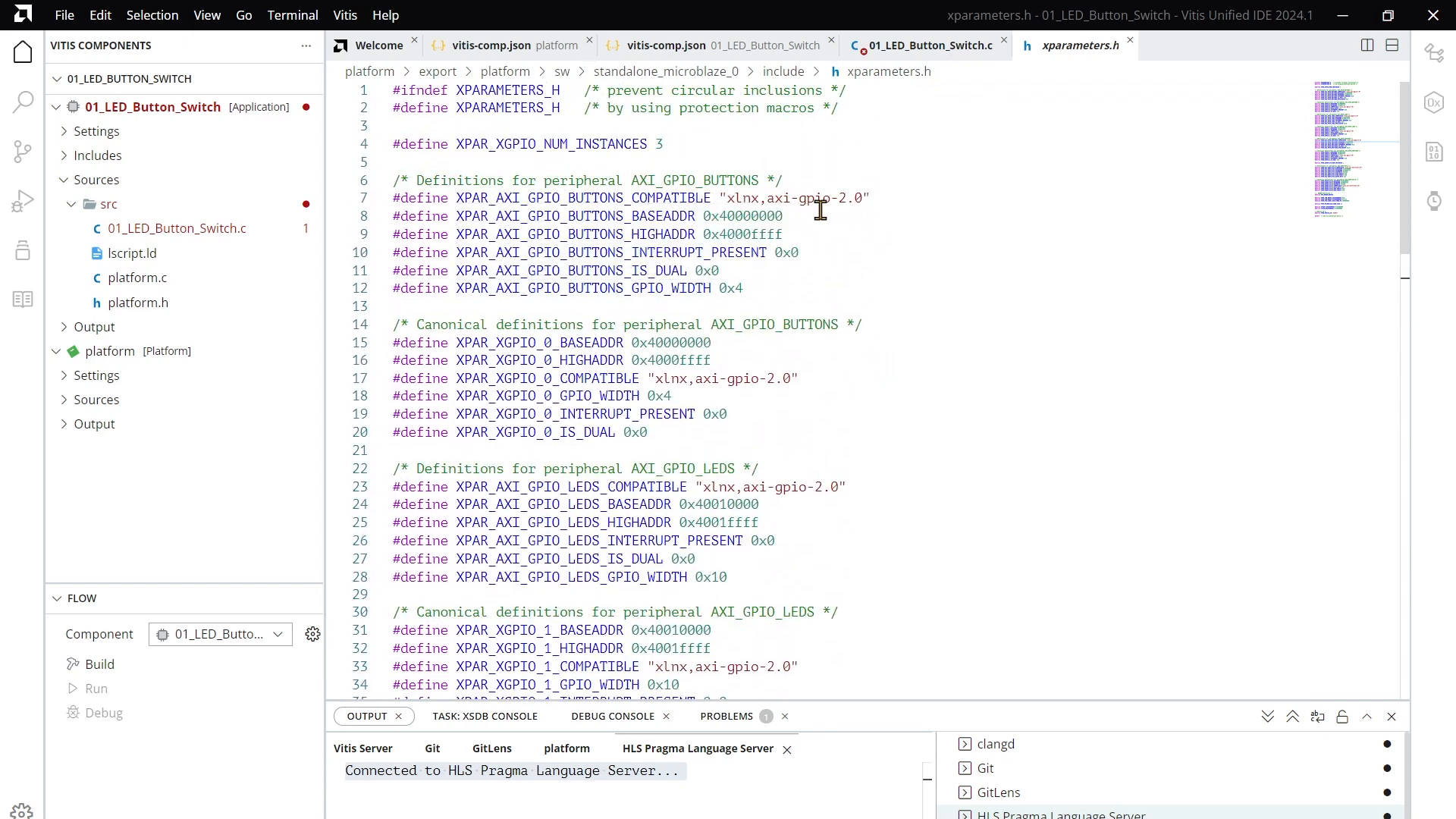
click(786, 215)
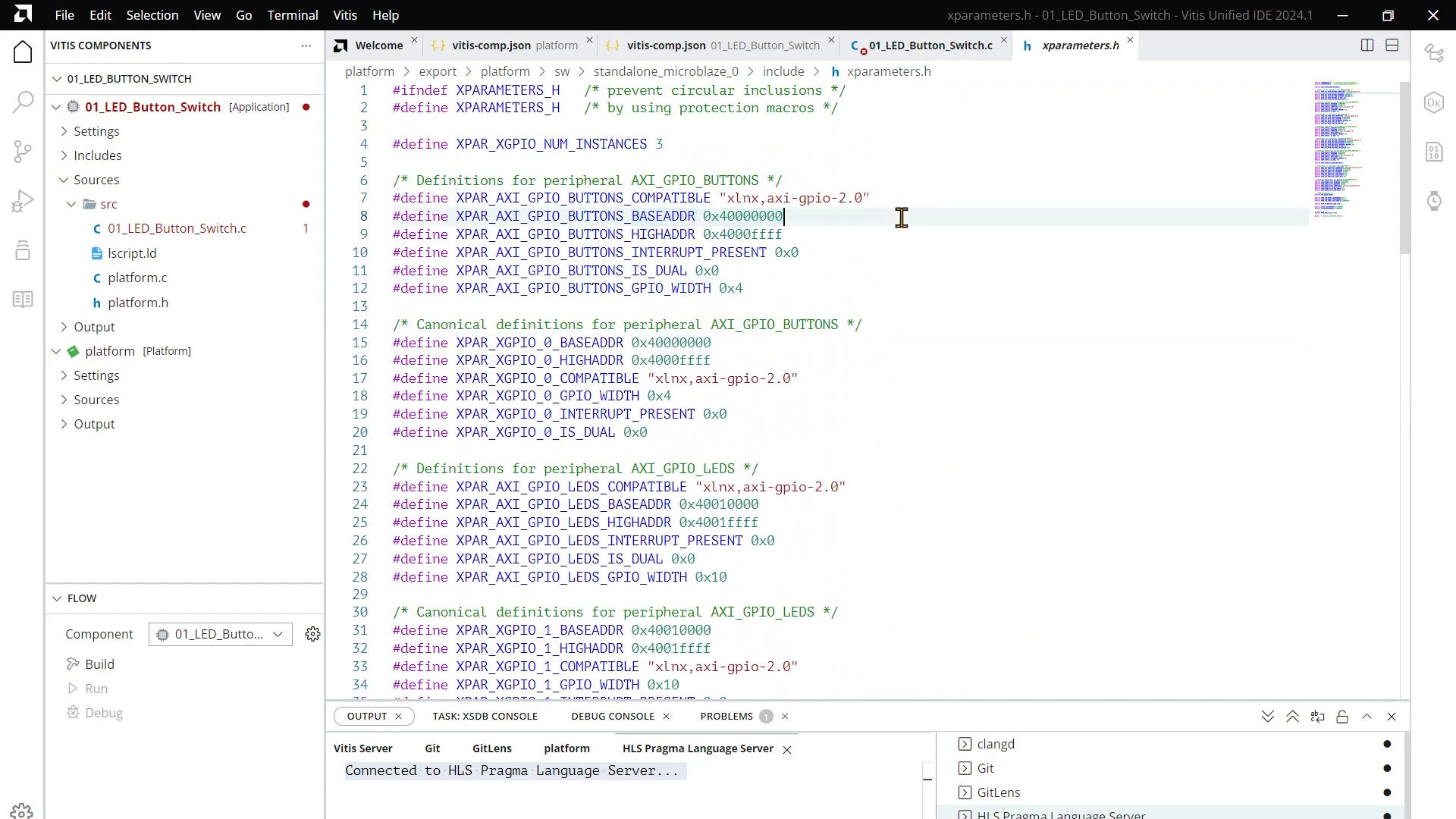
click(931, 45)
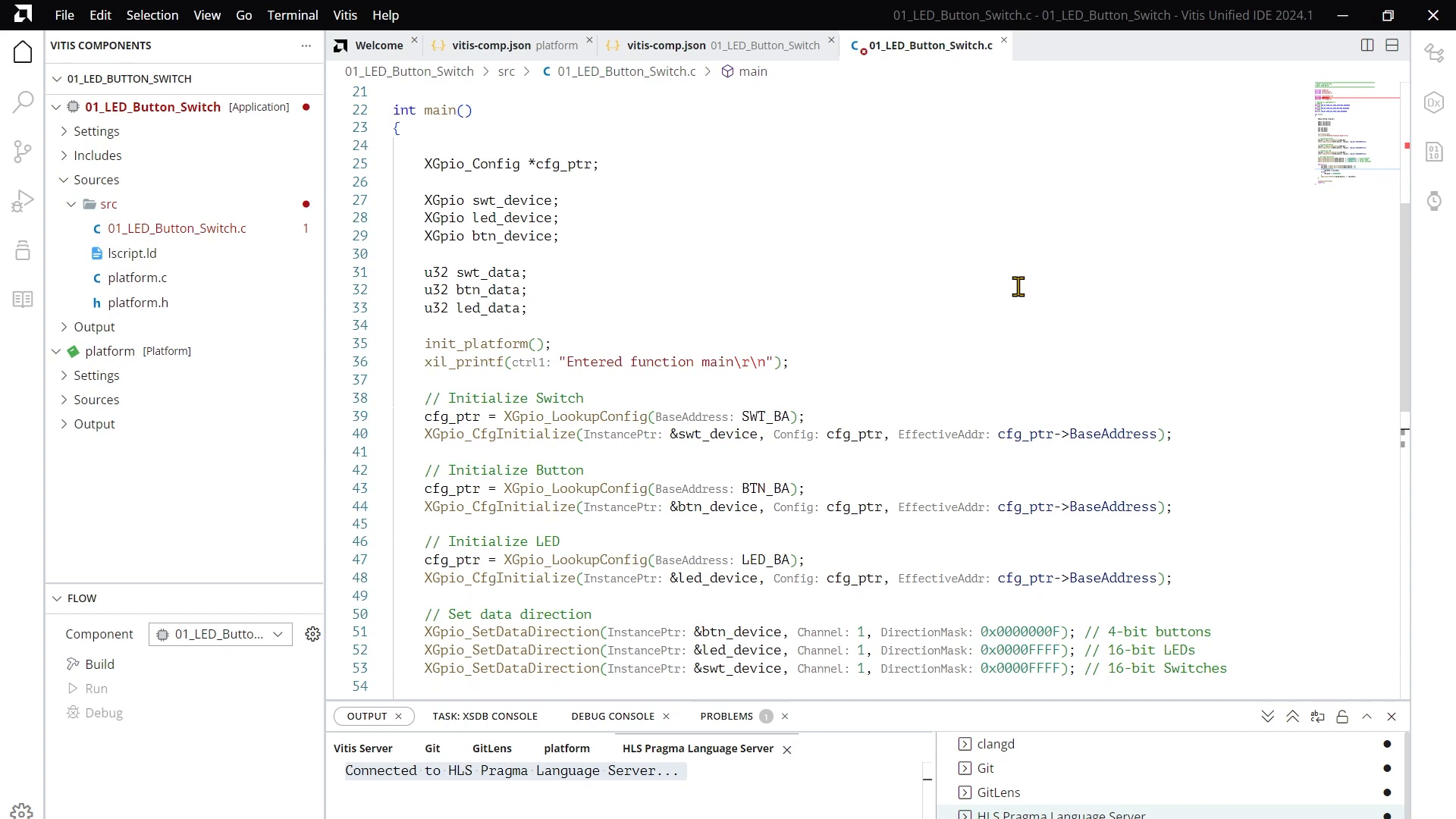
Review the 01_LED_Button_Switch.c code before building the application
scroll(down, 3)
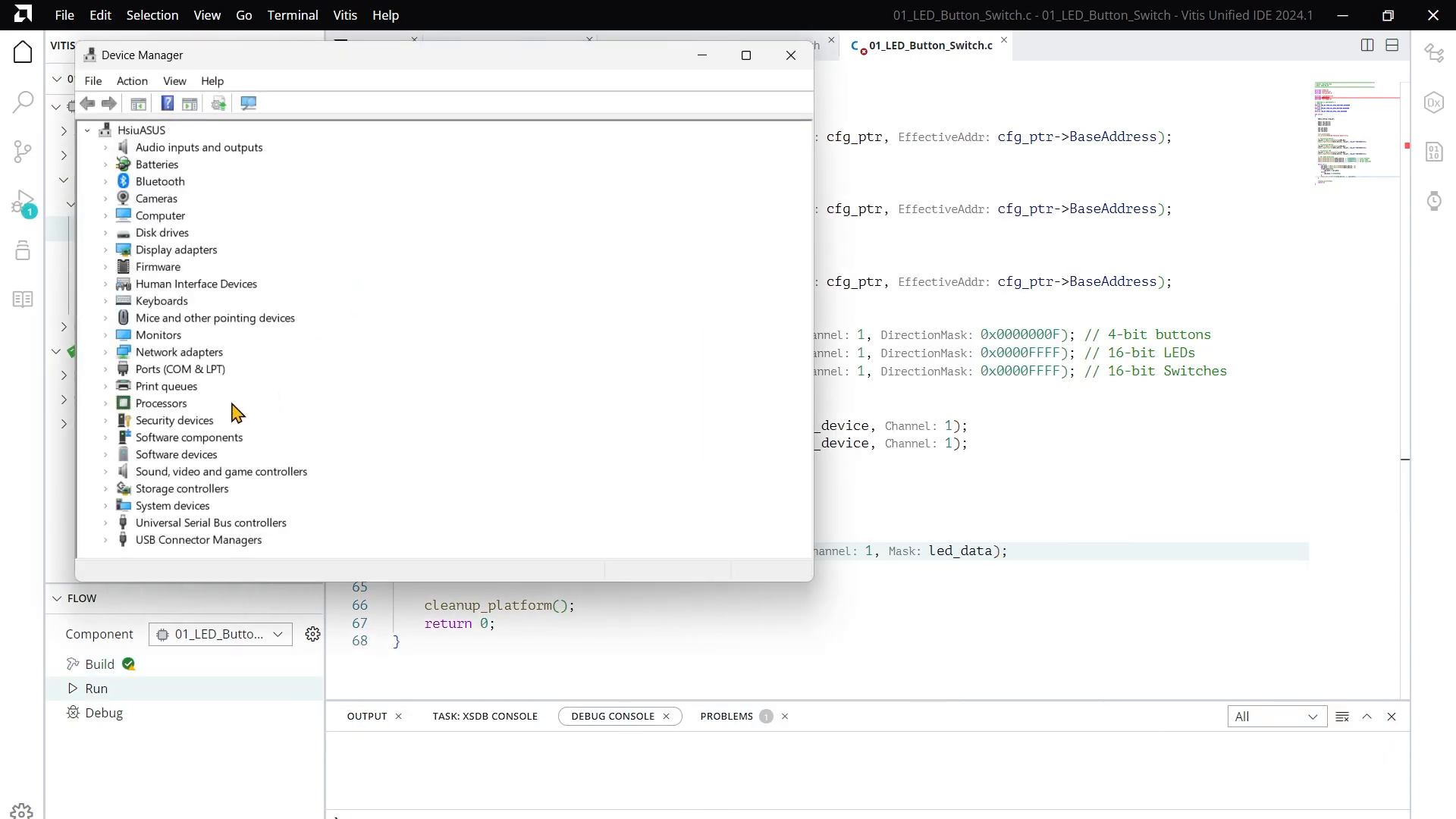
mouse_move(232, 312)
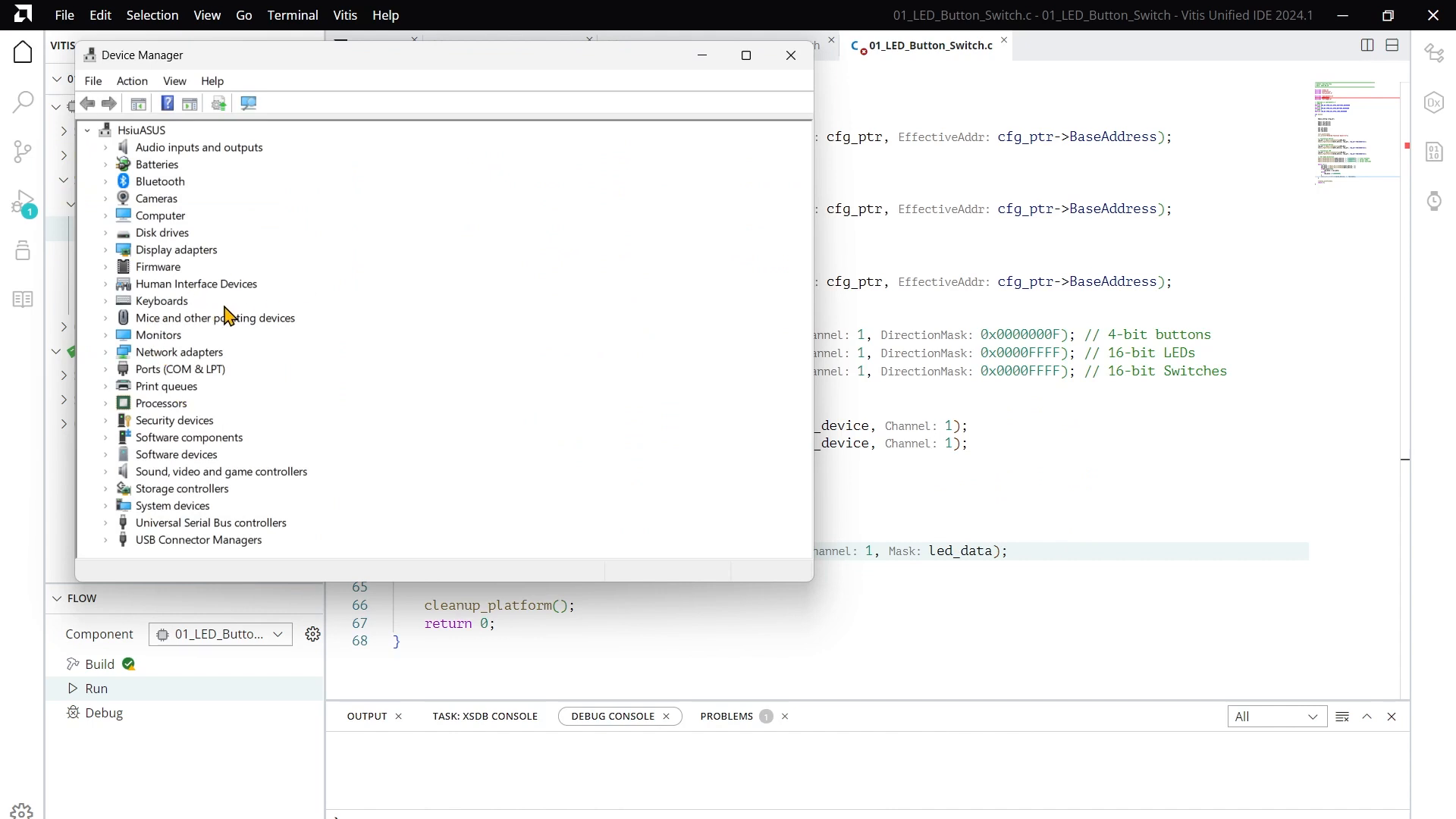
mouse_move(115, 388)
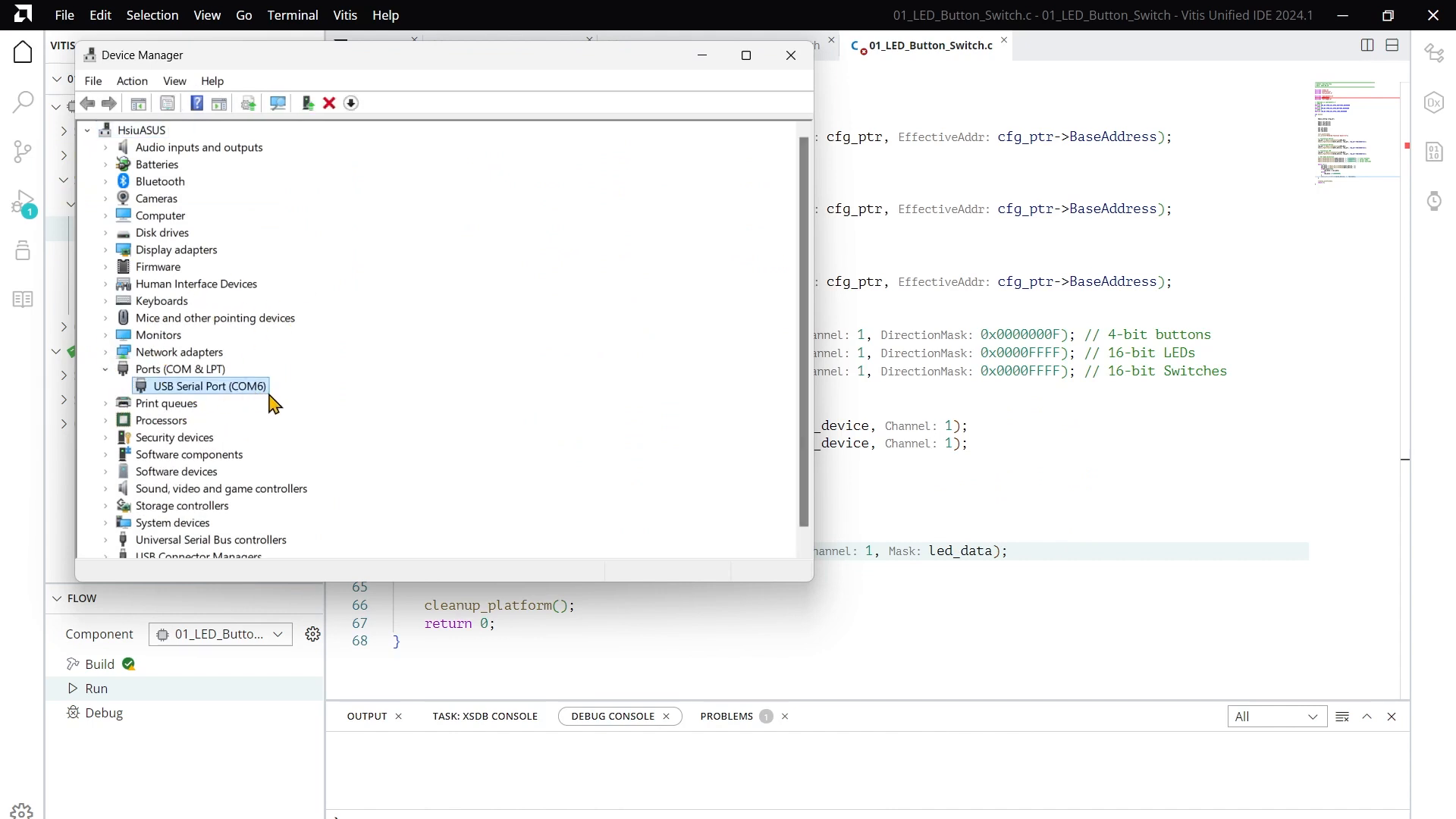
mouse_move(259, 392)
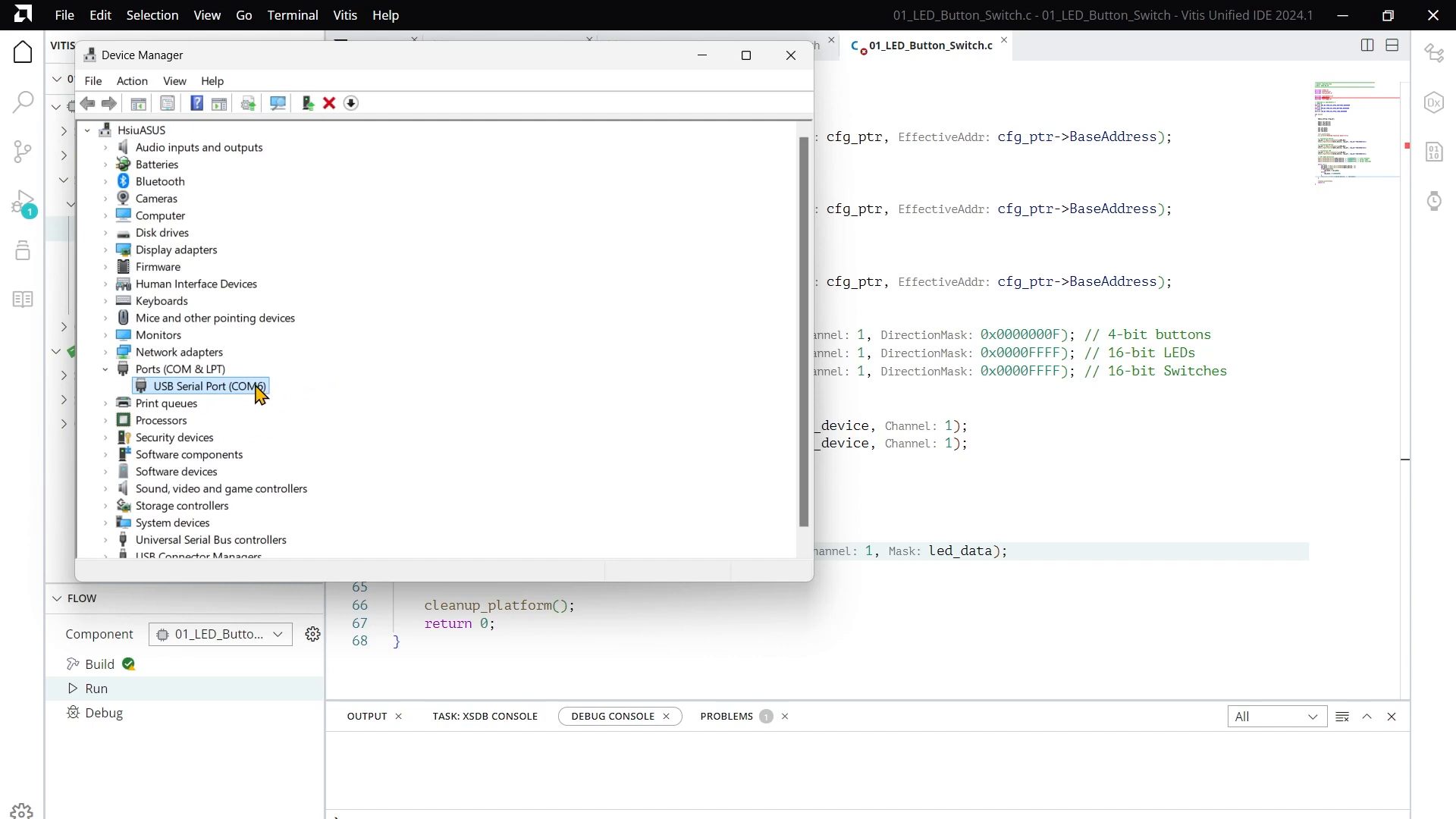
mouse_move(297, 398)
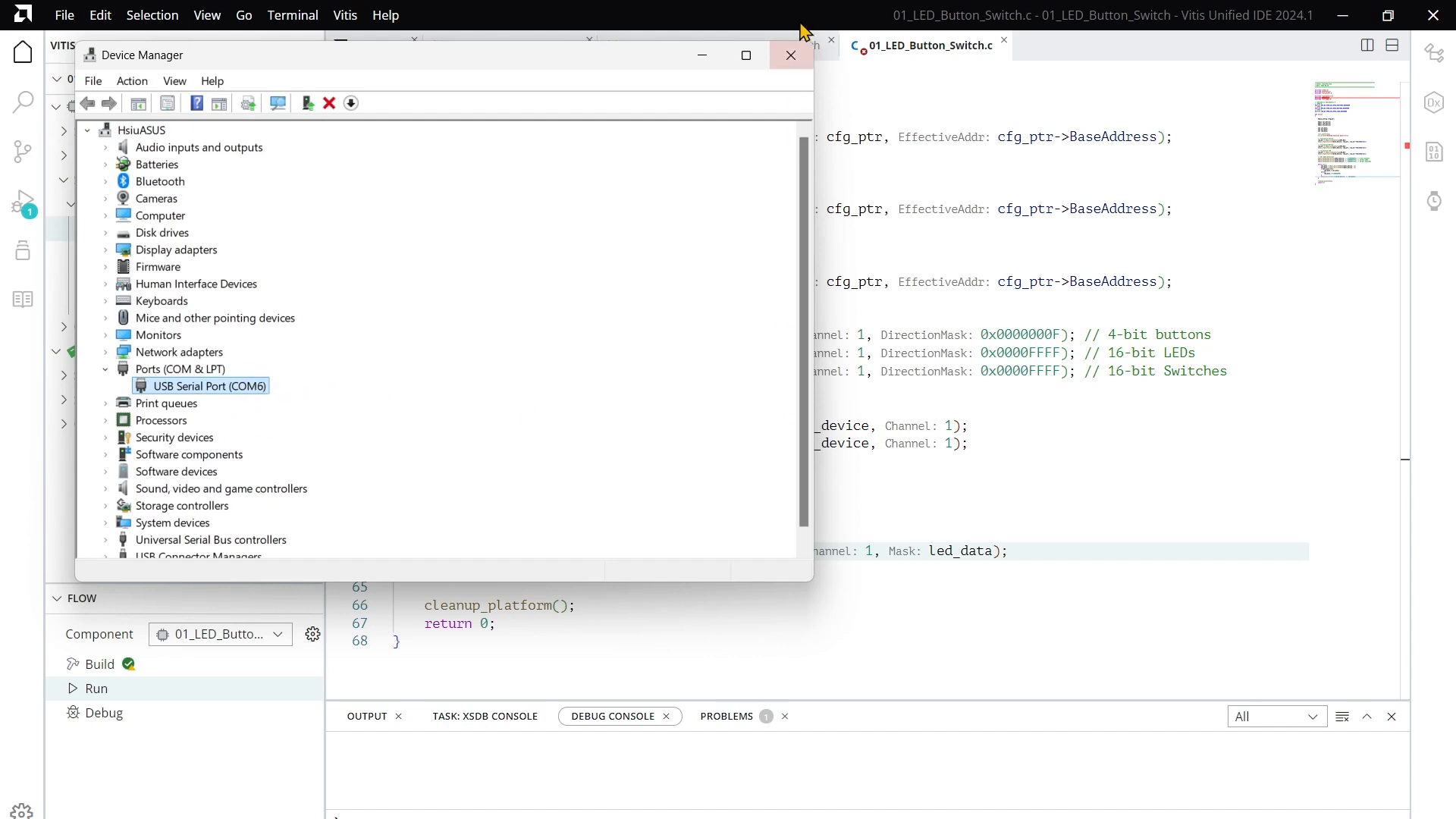
mouse_move(790, 55)
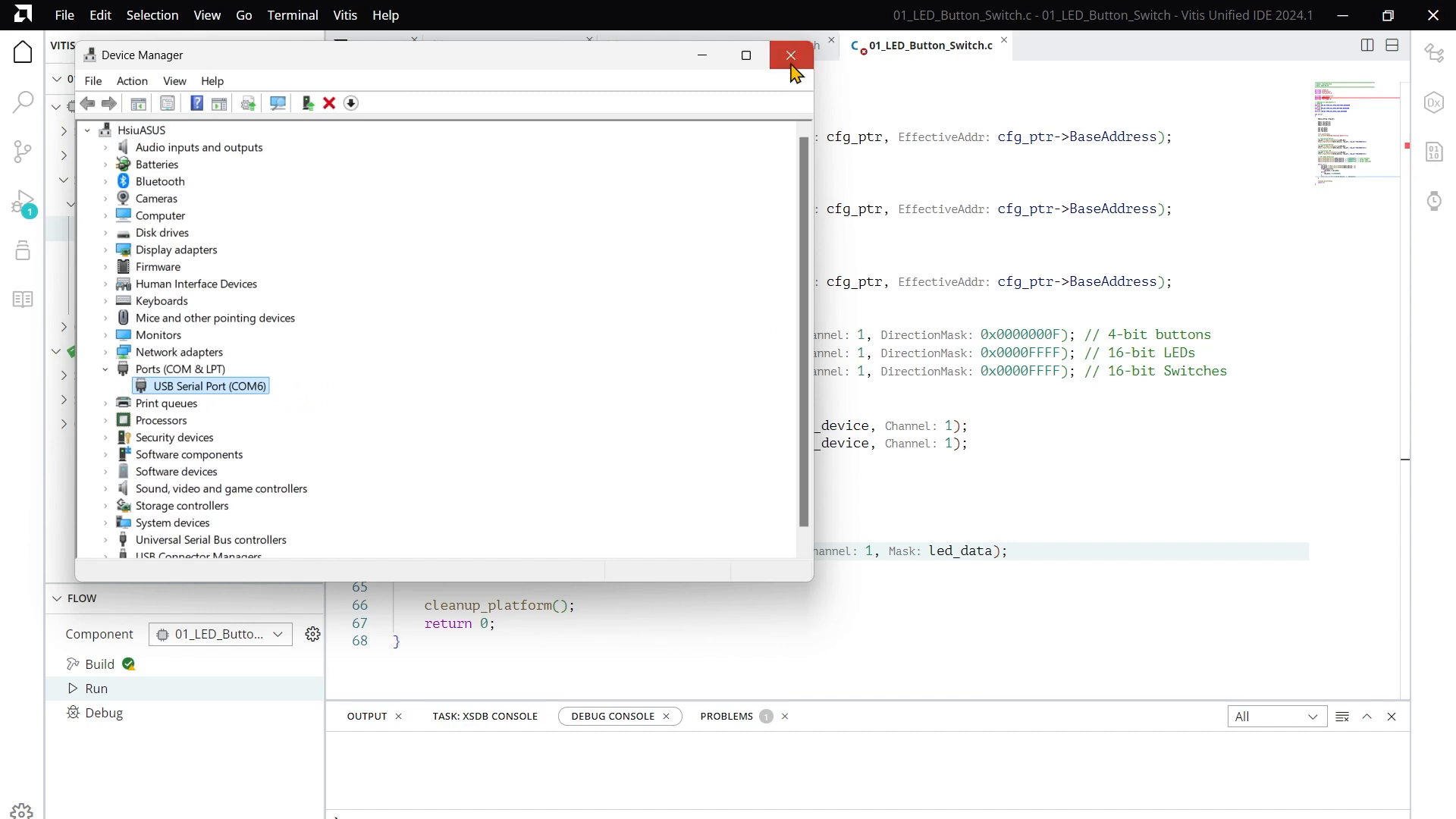
Close Device Manager after identifying the board's USB Serial Port as COM6
click(791, 55)
text(COM6)
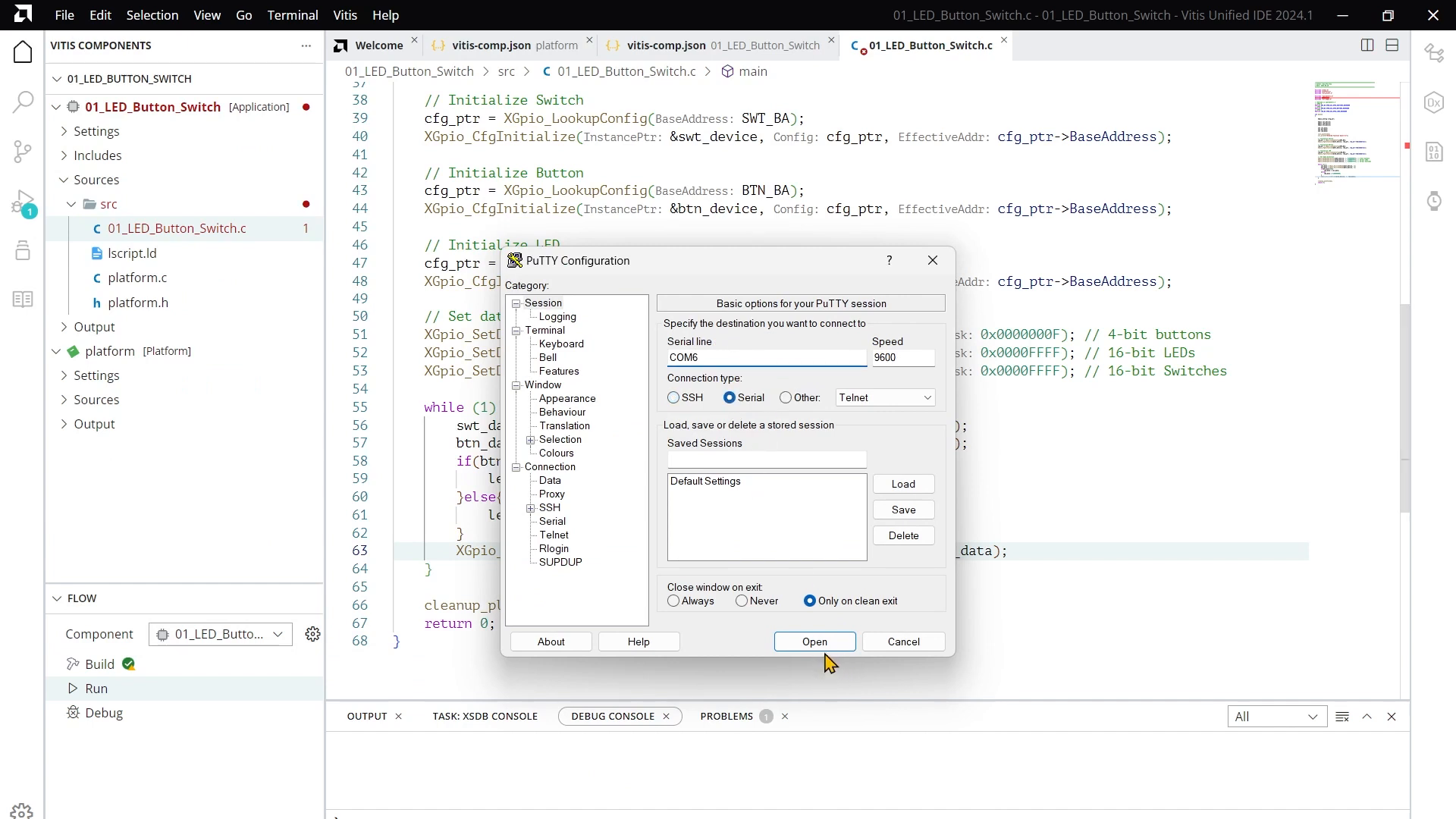
Start the PuTTY serial session on COM6 at 9600 baud and return to Vitis
click(814, 641)
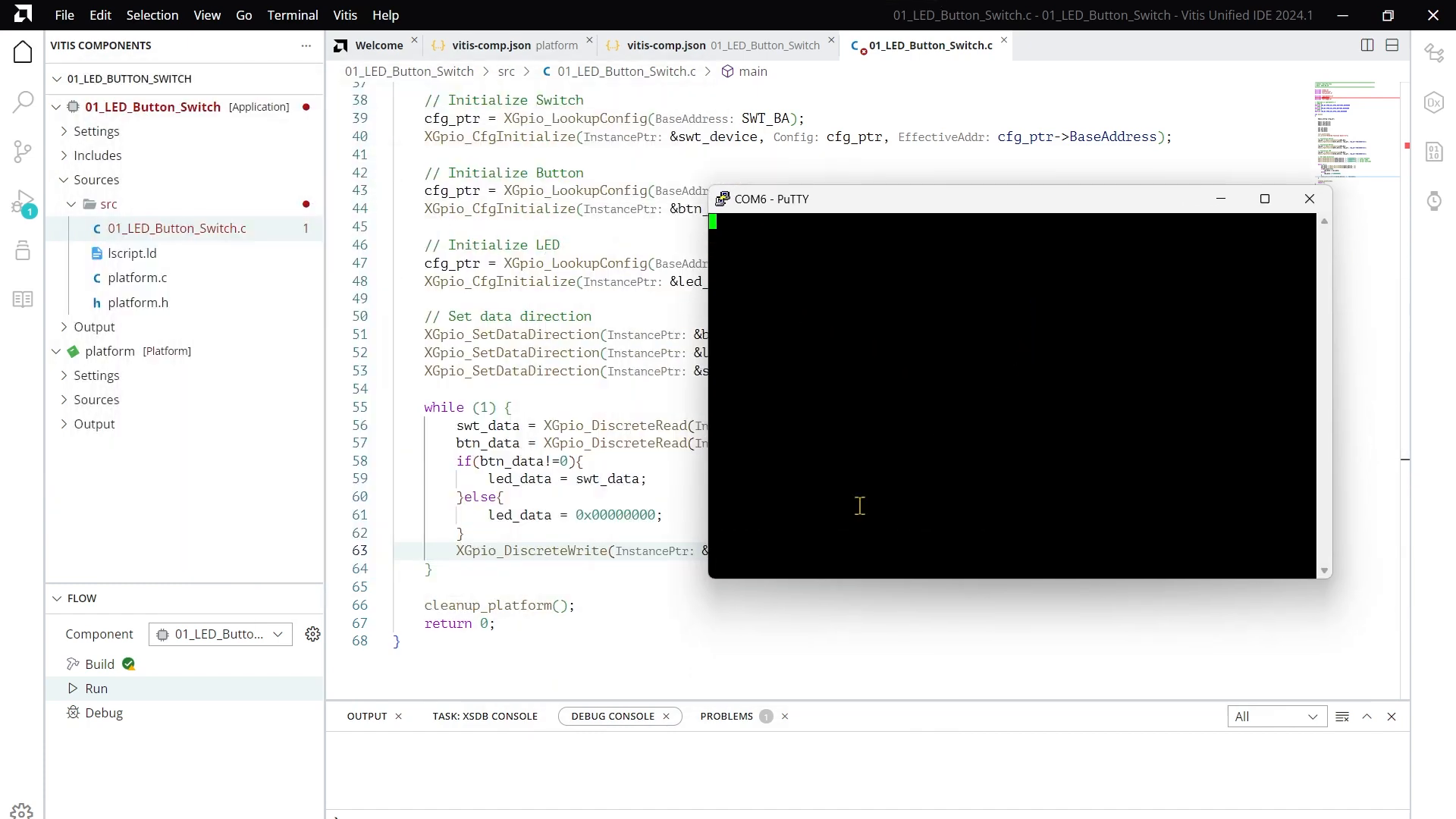
click(1309, 199)
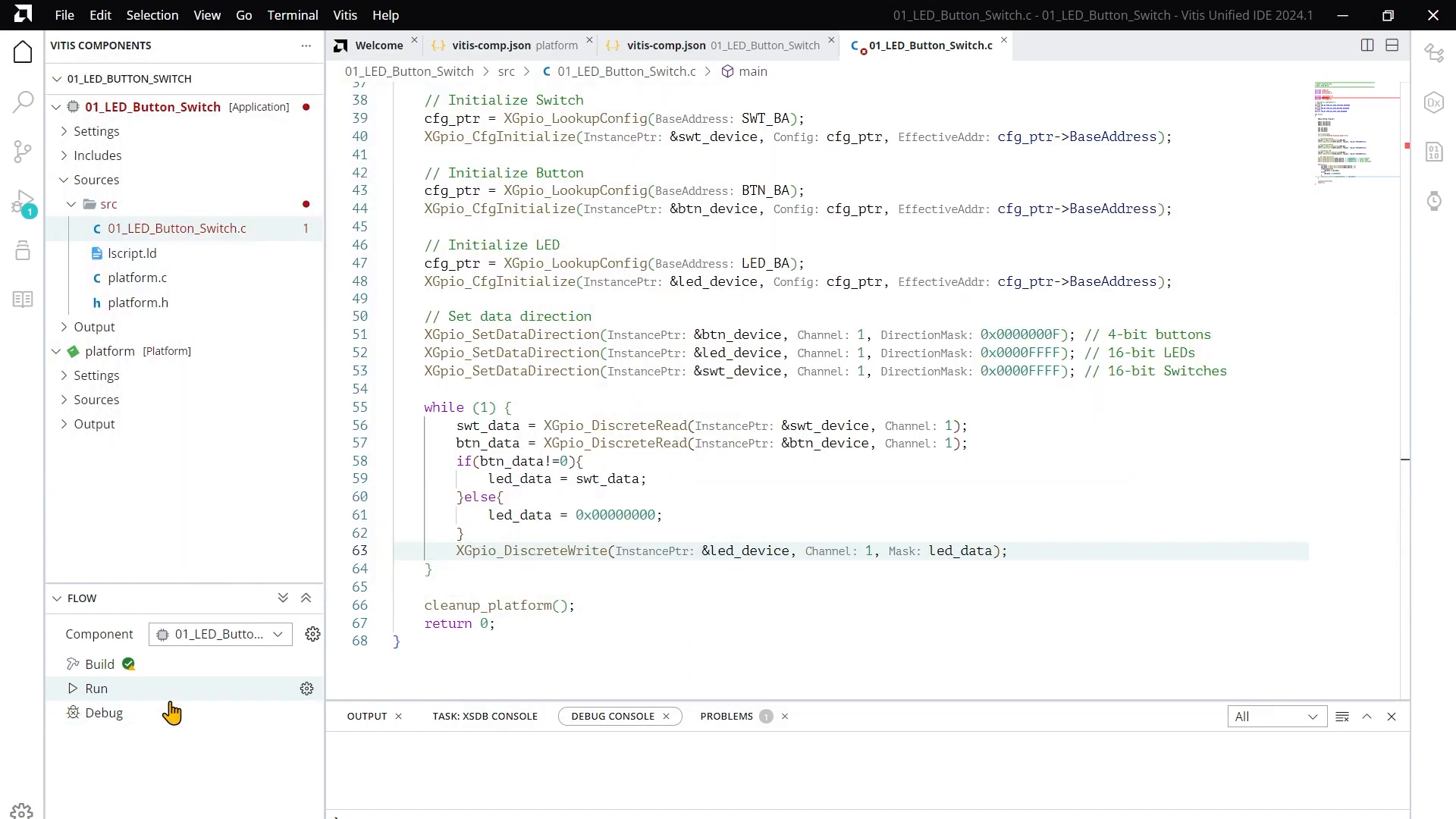